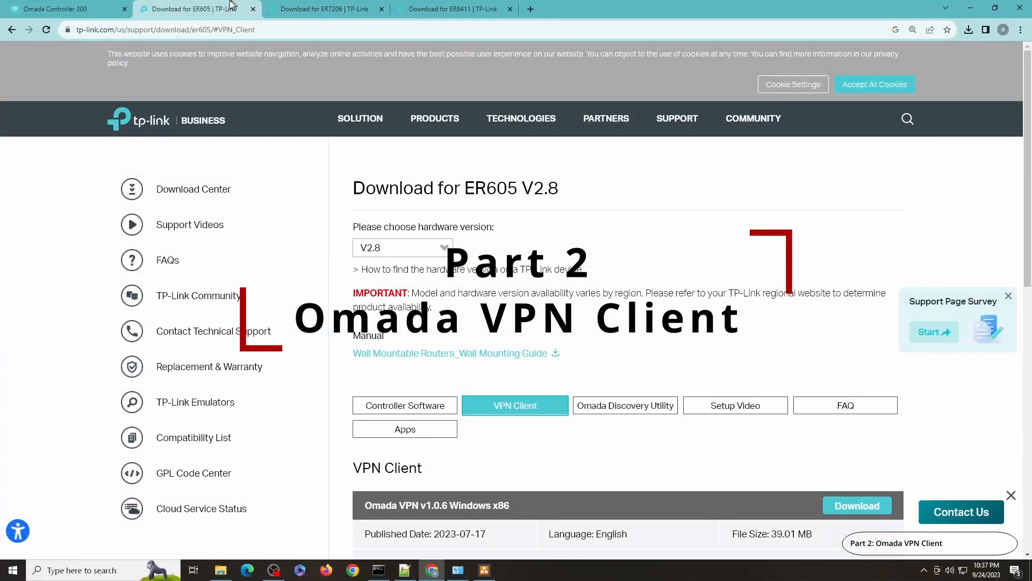
pyautogui.moveTo(259, 71)
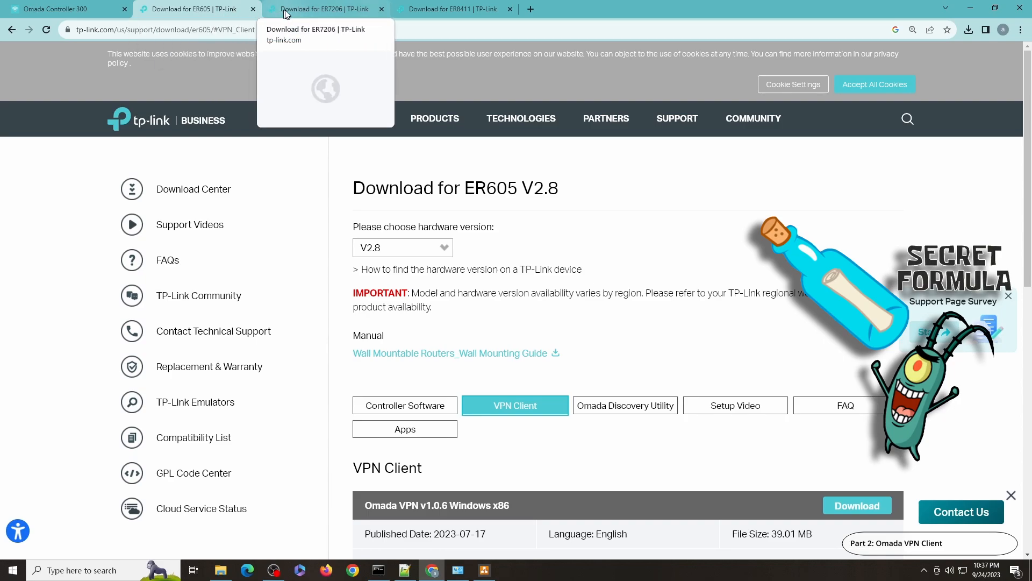
pyautogui.moveTo(473, 9)
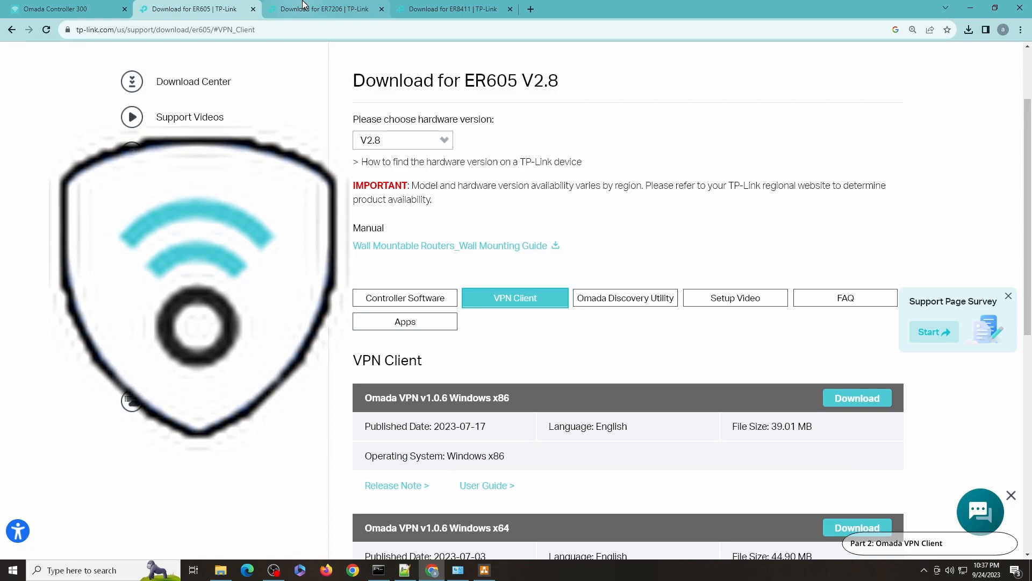
# Step: View the ER7206 then ER8411 download pages and their Omada VPN v1.0.6 Windows x86/x64 listings
pyautogui.click(326, 8)
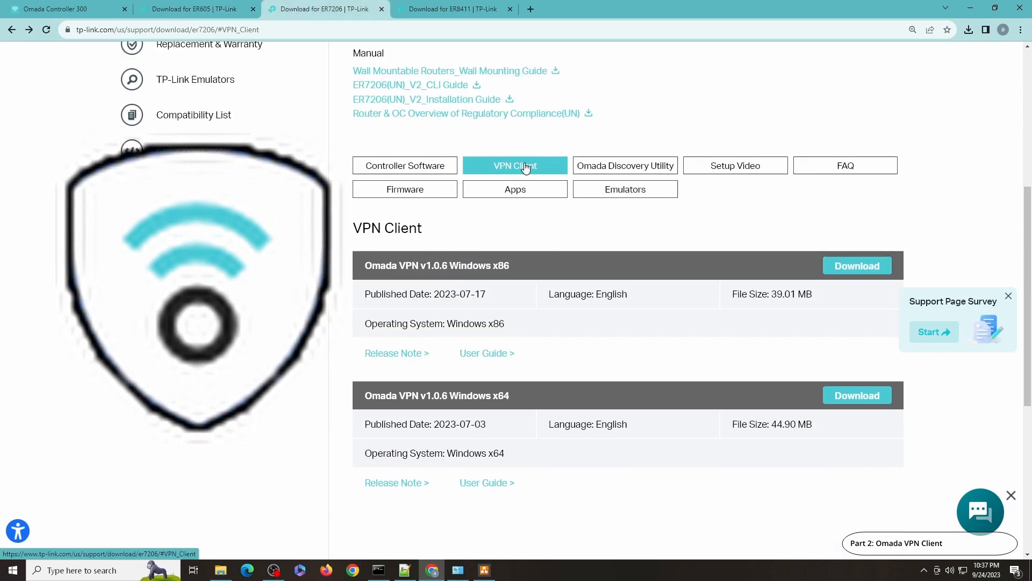
pyautogui.moveTo(790, 307)
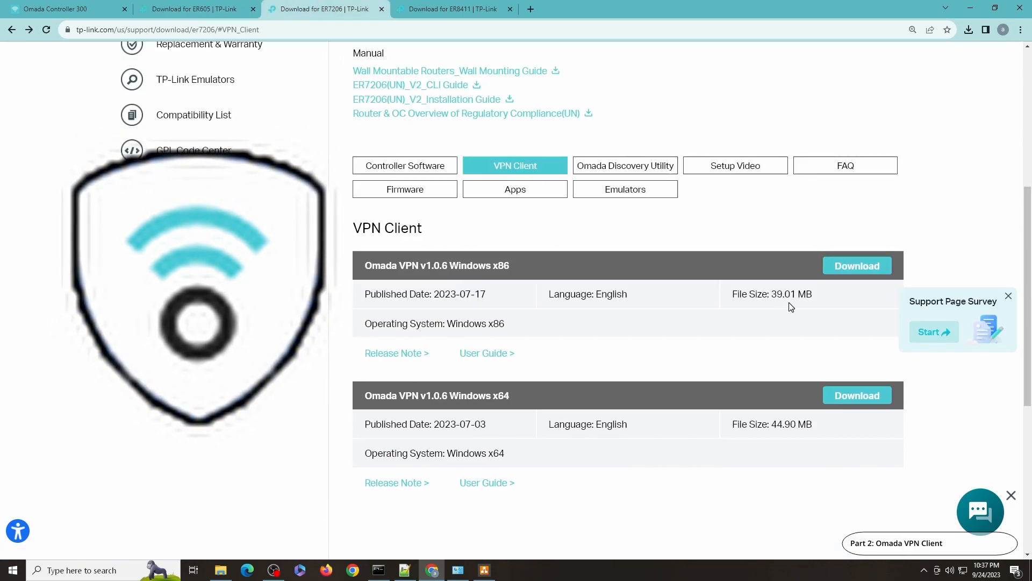
pyautogui.click(454, 9)
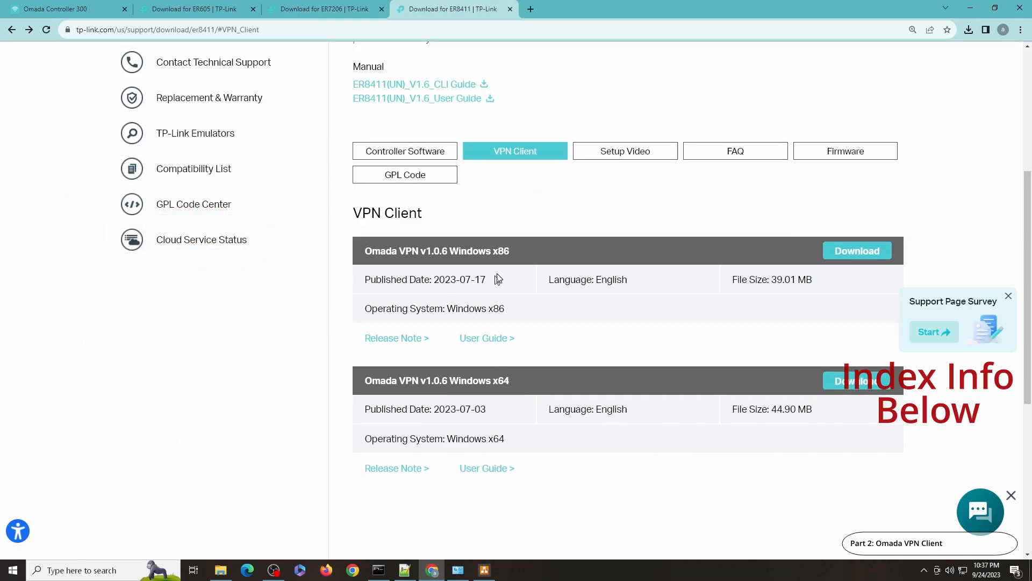
pyautogui.moveTo(493, 357)
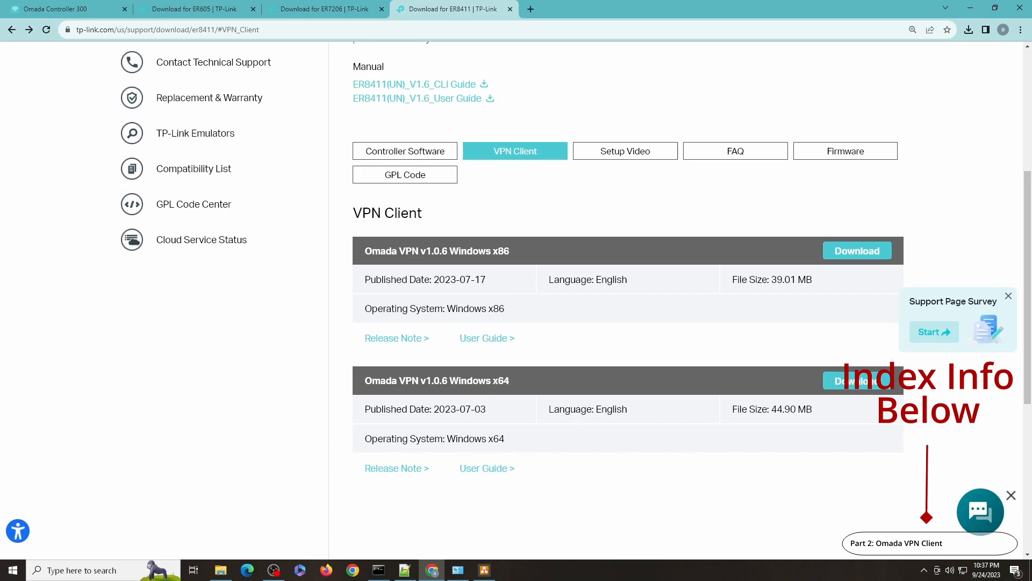
pyautogui.moveTo(441, 401)
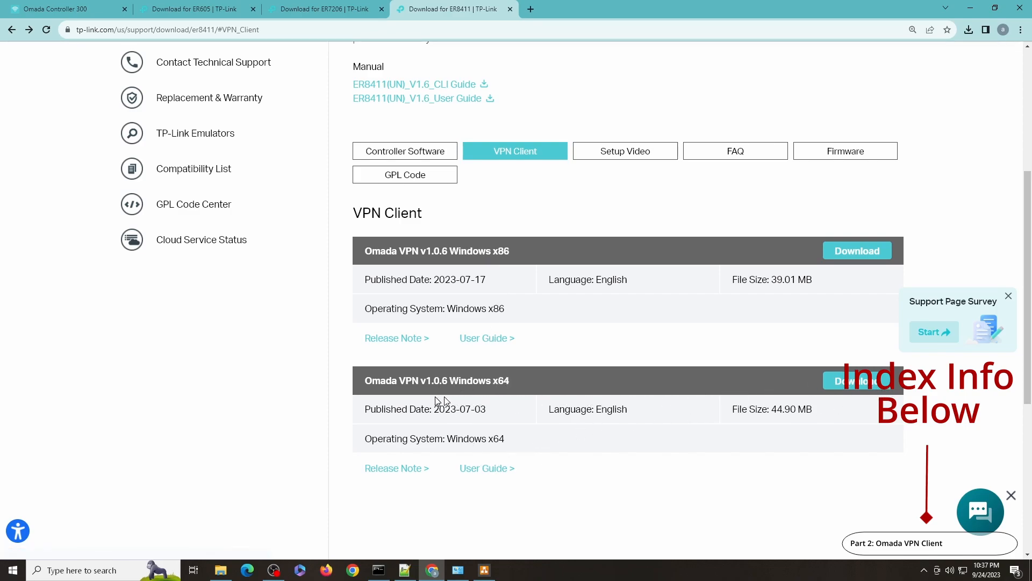
pyautogui.moveTo(626, 356)
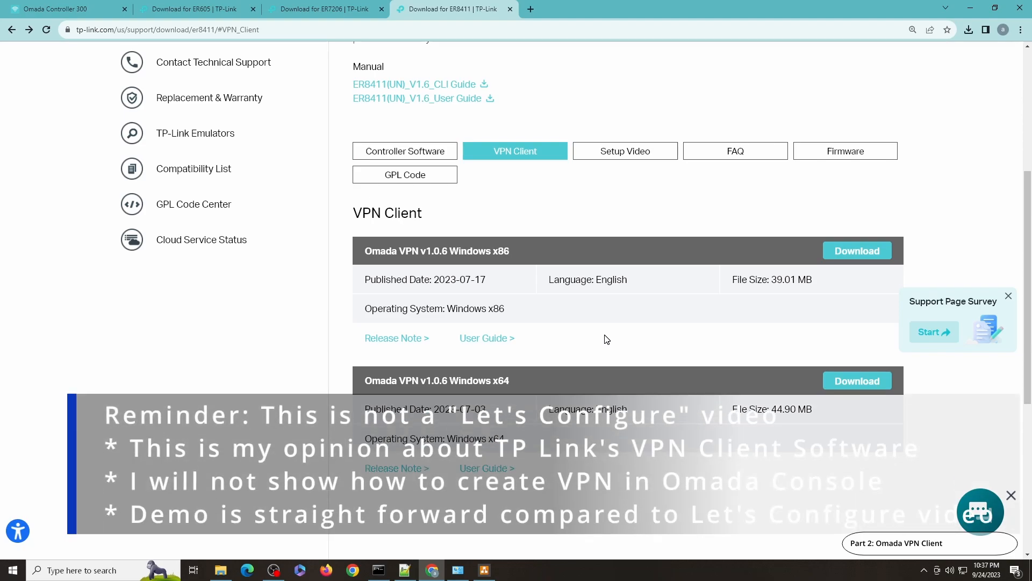
pyautogui.moveTo(471, 292)
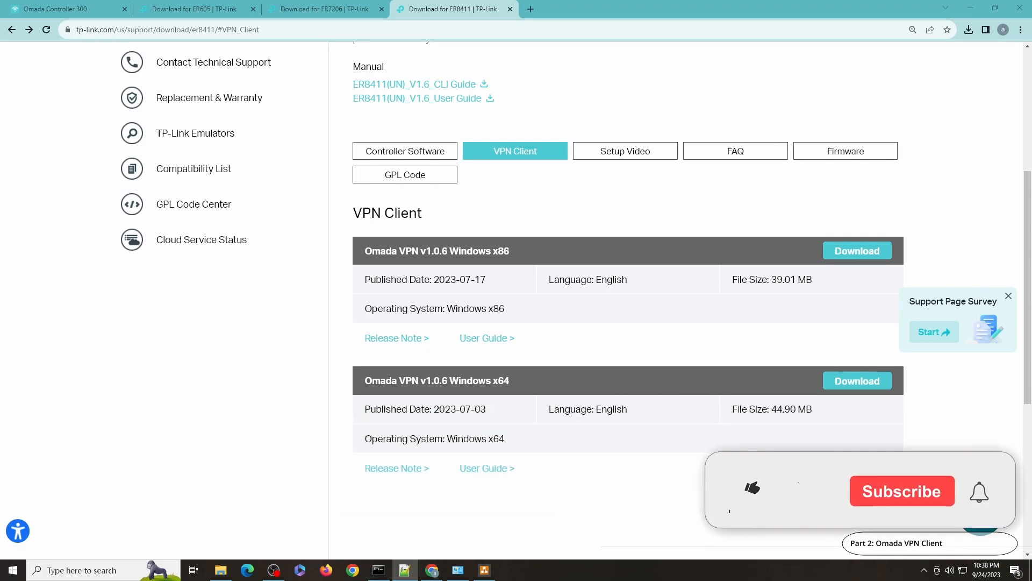
pyautogui.click(750, 489)
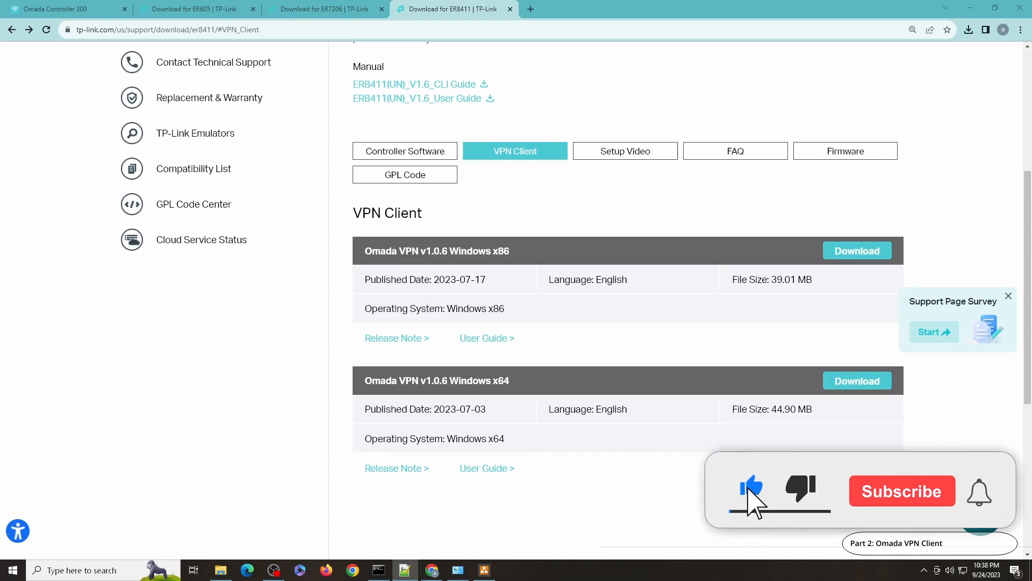
pyautogui.click(901, 490)
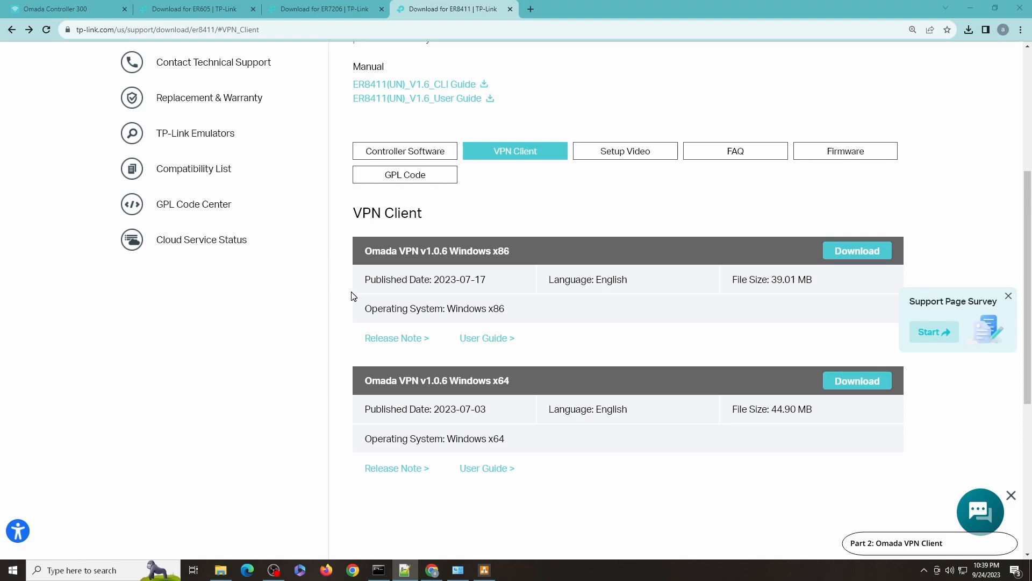
pyautogui.moveTo(419, 370)
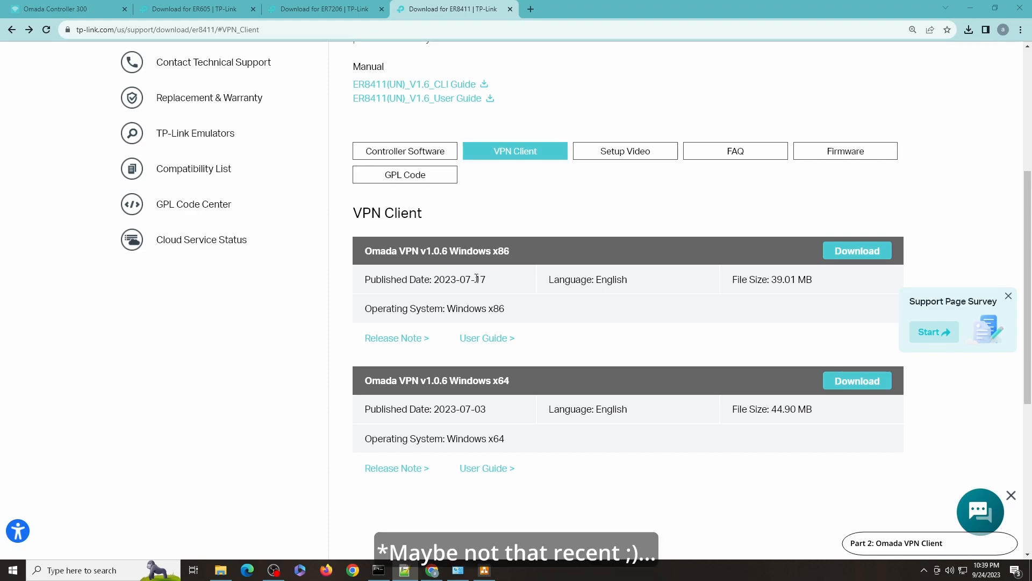
pyautogui.moveTo(397, 338)
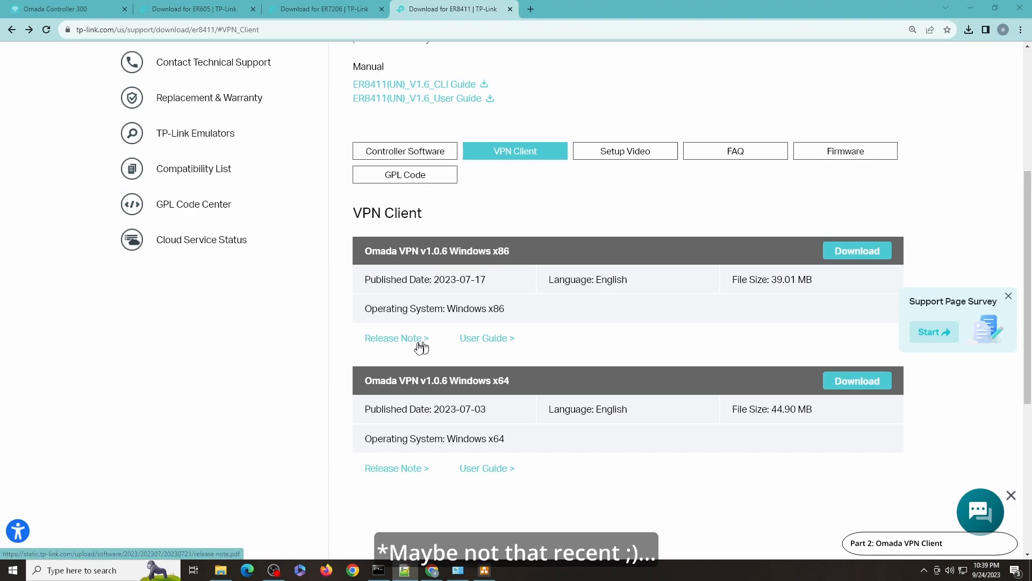
# Step: View the x86 client's release note PDF and mark ER707-M2 in the compatible models line
pyautogui.click(396, 338)
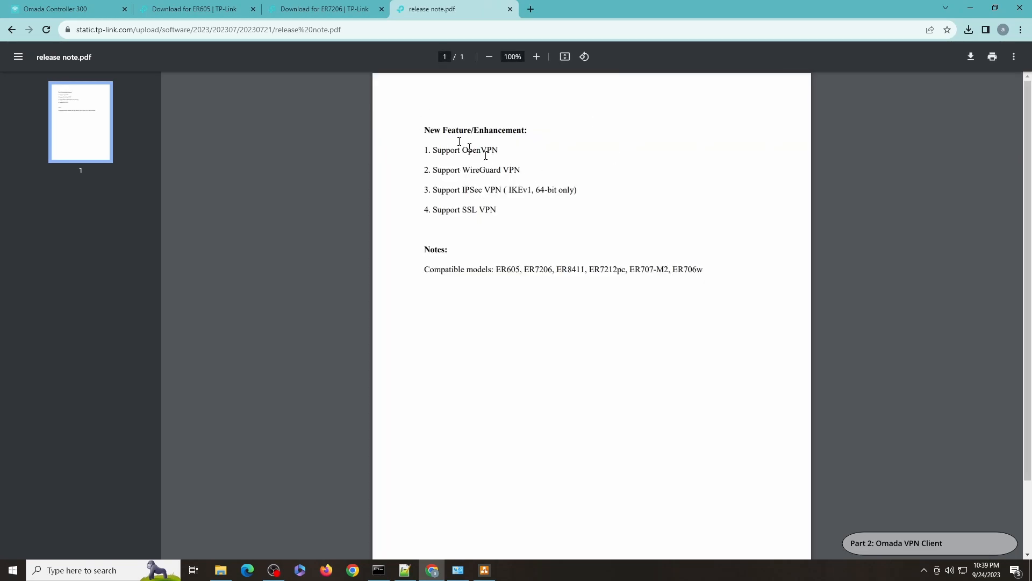
pyautogui.moveTo(552, 163)
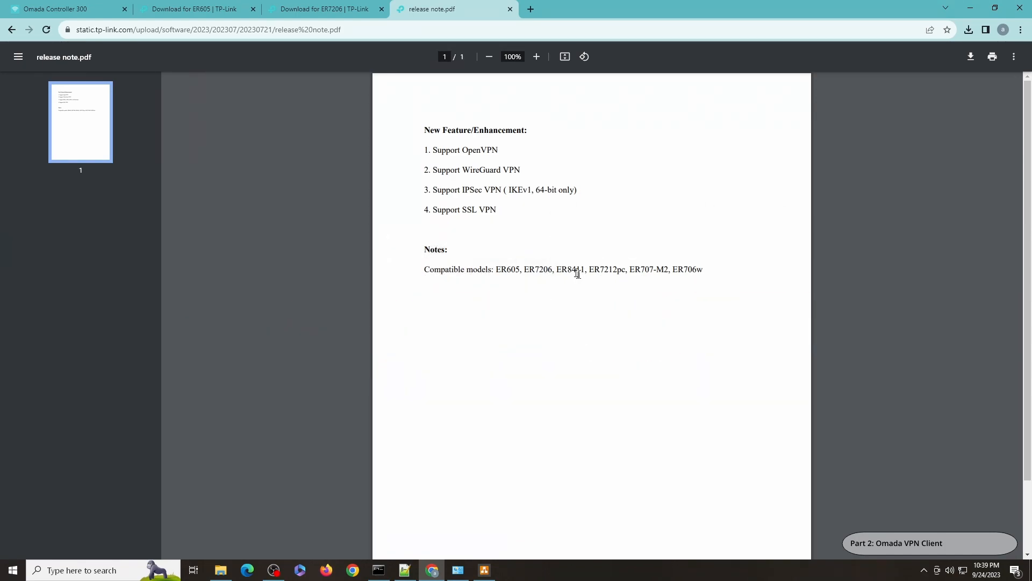
pyautogui.moveTo(655, 278)
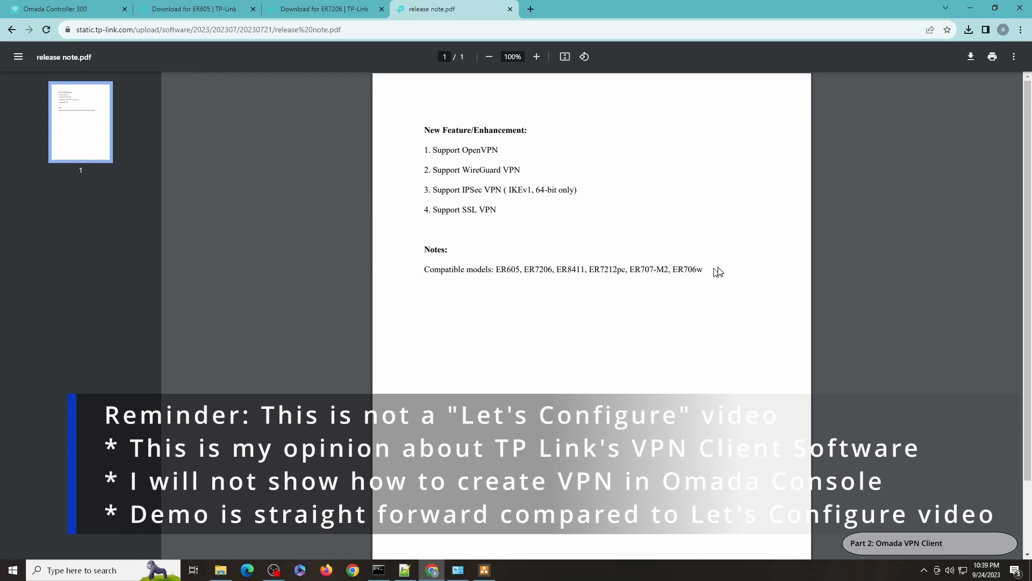
pyautogui.doubleClick(648, 269)
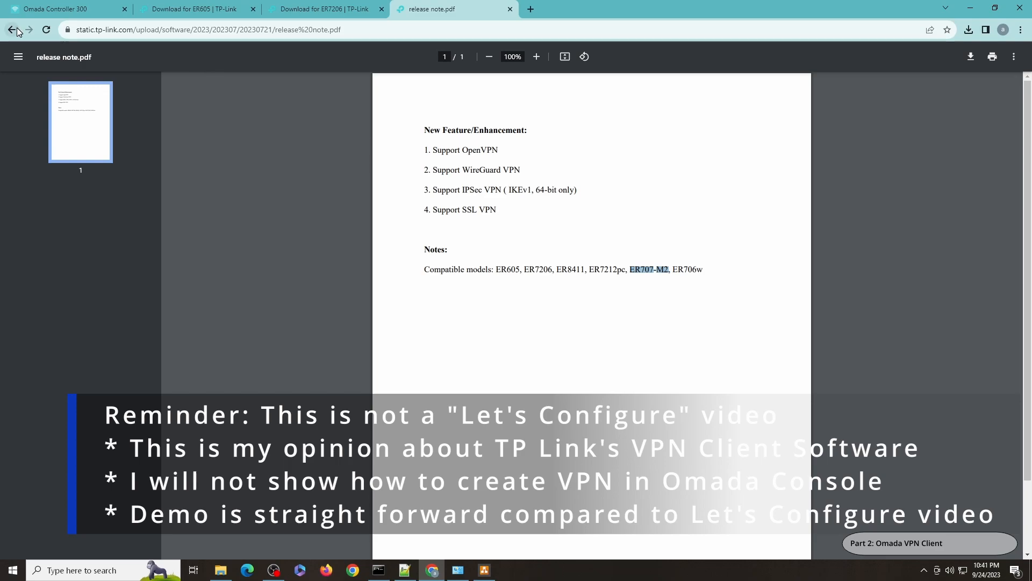
# Step: Go back from the release note to the ER8411 download page
pyautogui.click(11, 30)
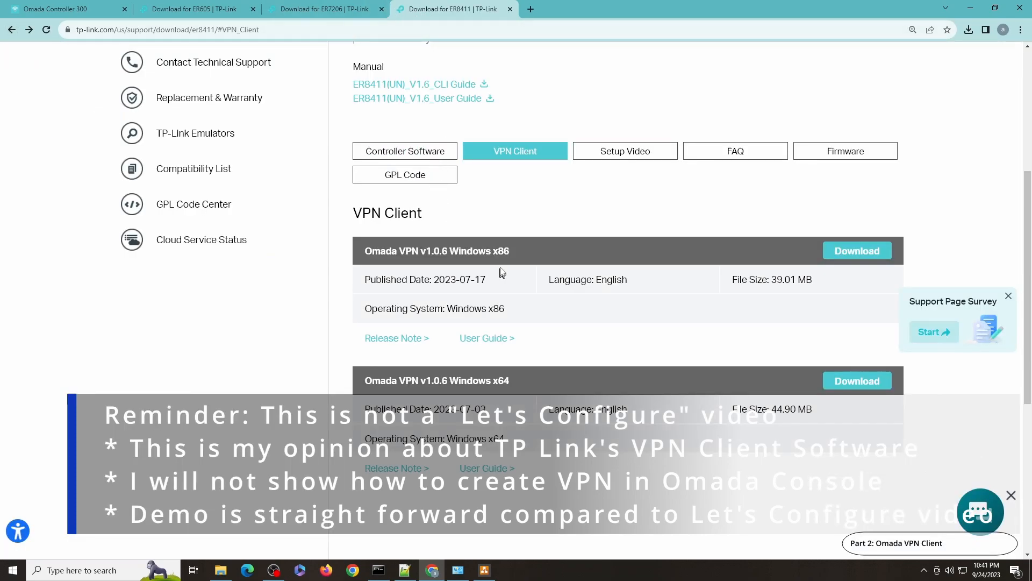
pyautogui.moveTo(423, 110)
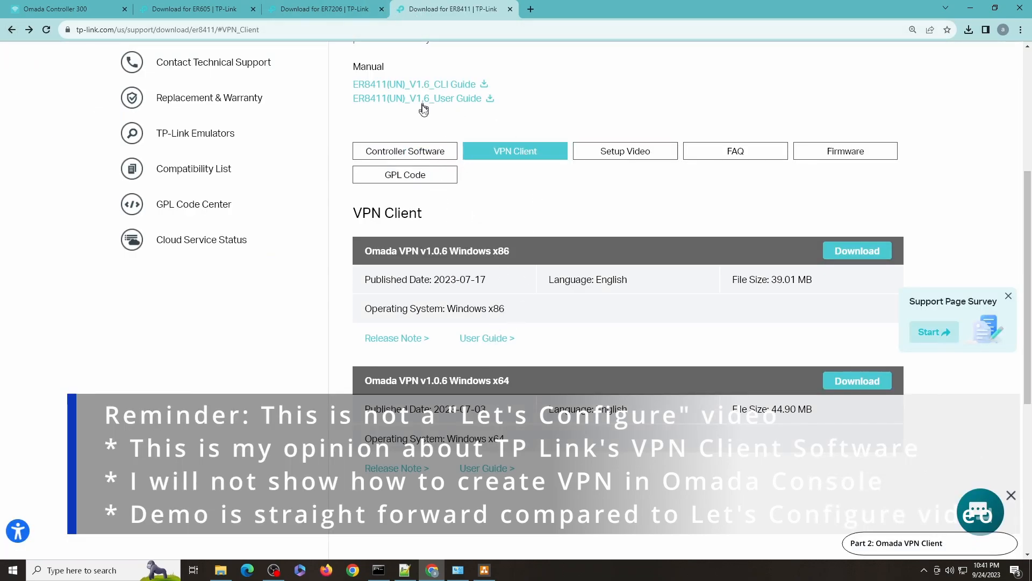
pyautogui.moveTo(523, 216)
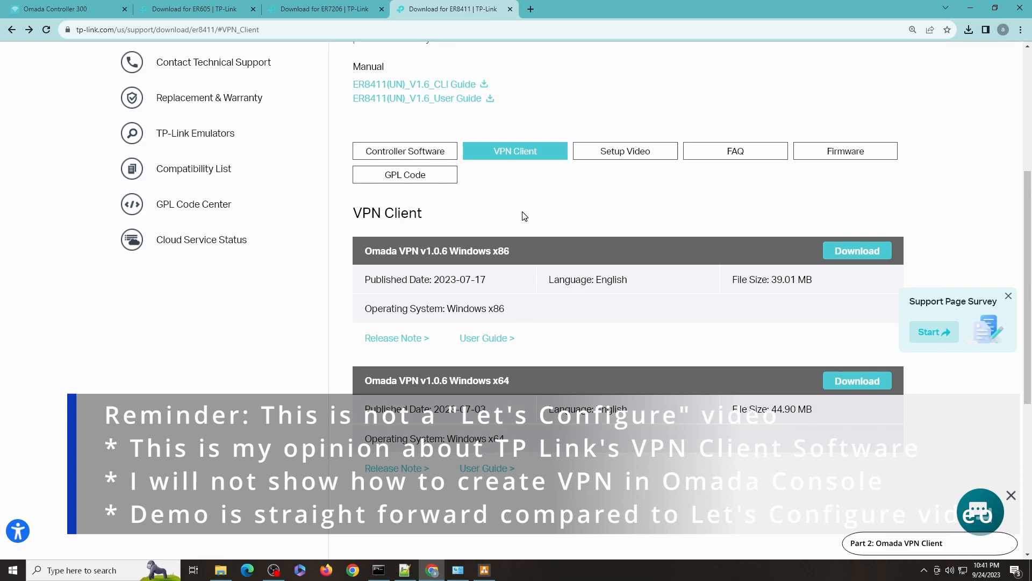
pyautogui.moveTo(567, 334)
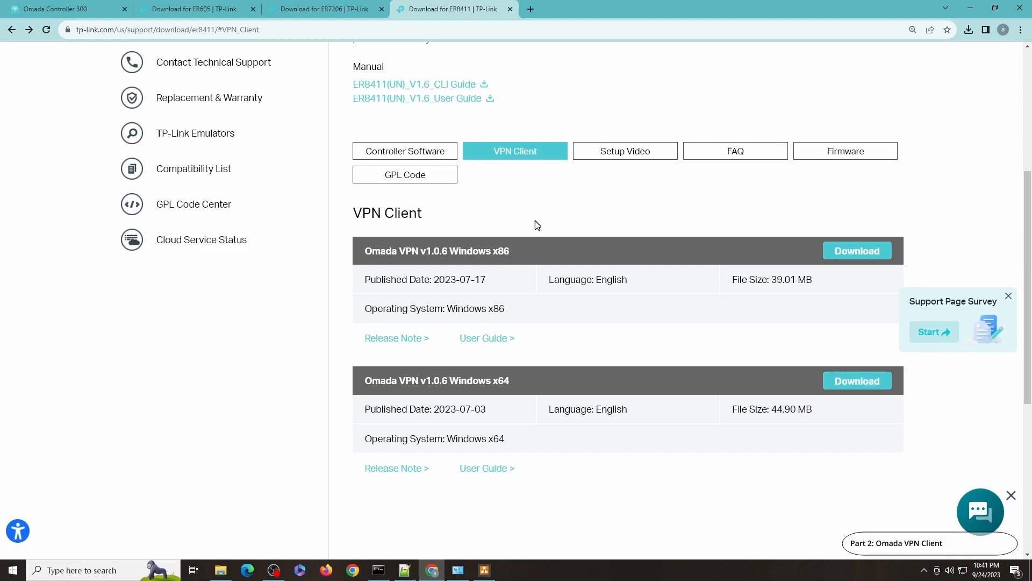
pyautogui.moveTo(488, 219)
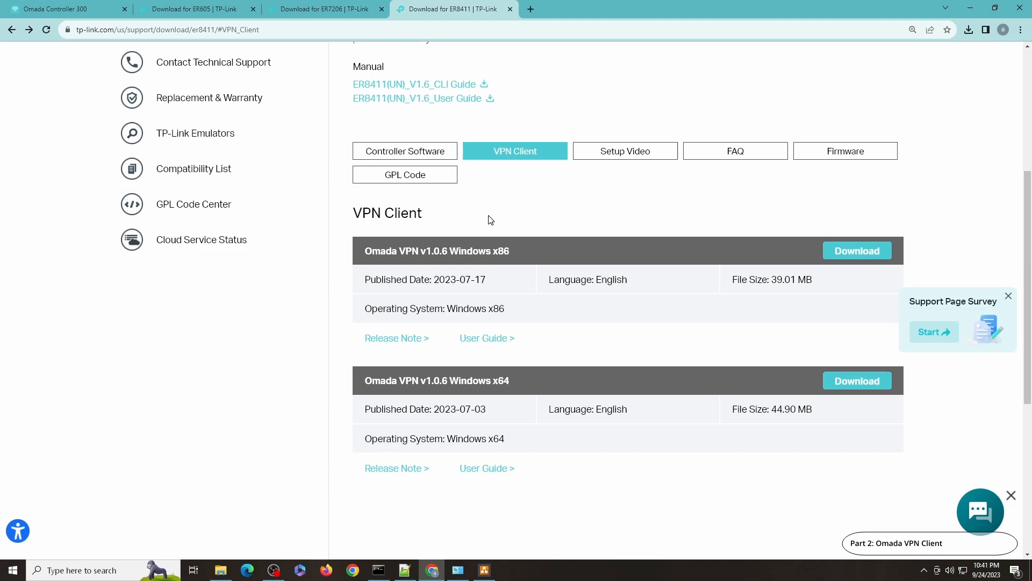
pyautogui.moveTo(499, 218)
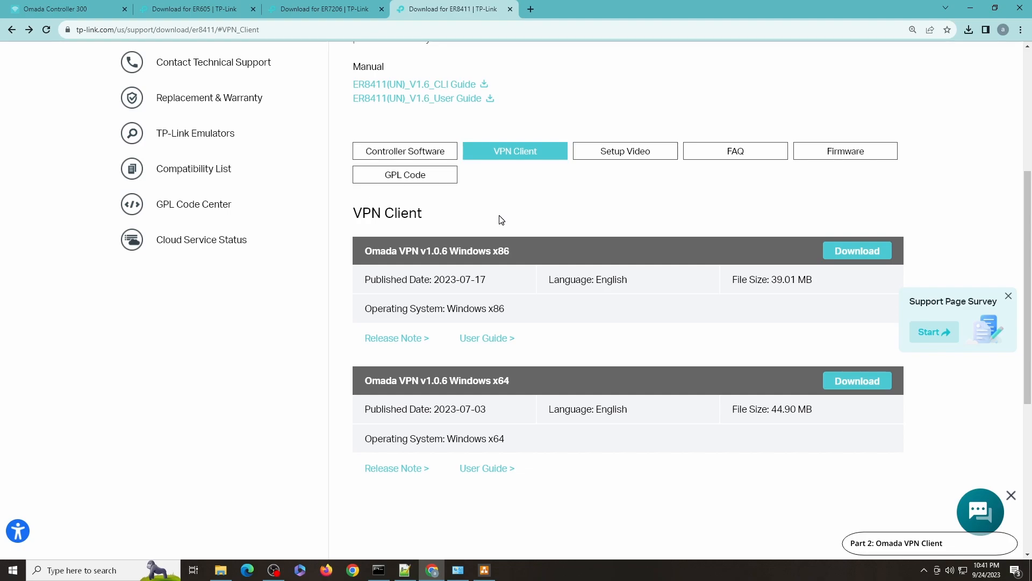
pyautogui.moveTo(489, 494)
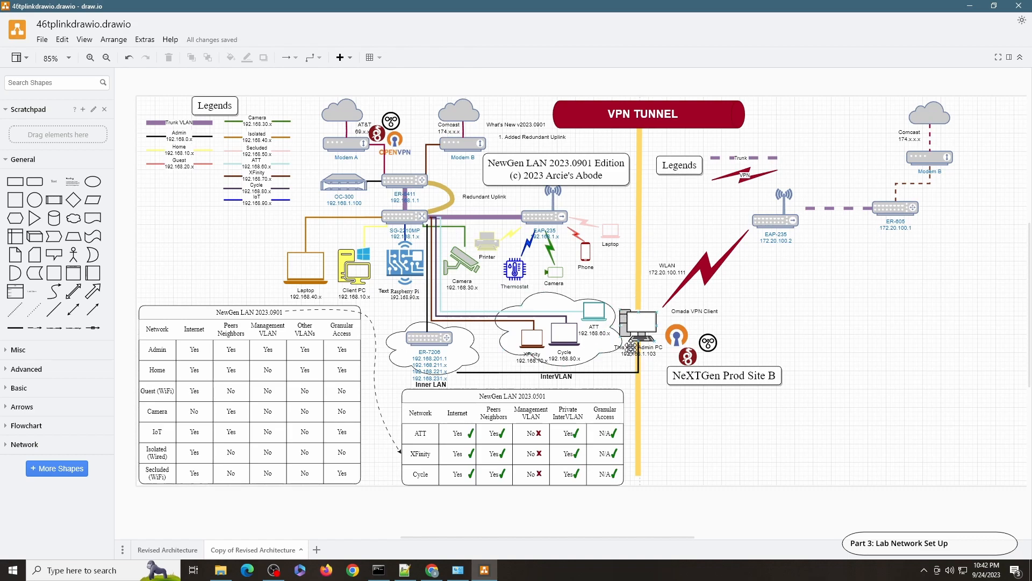
pyautogui.moveTo(638, 327)
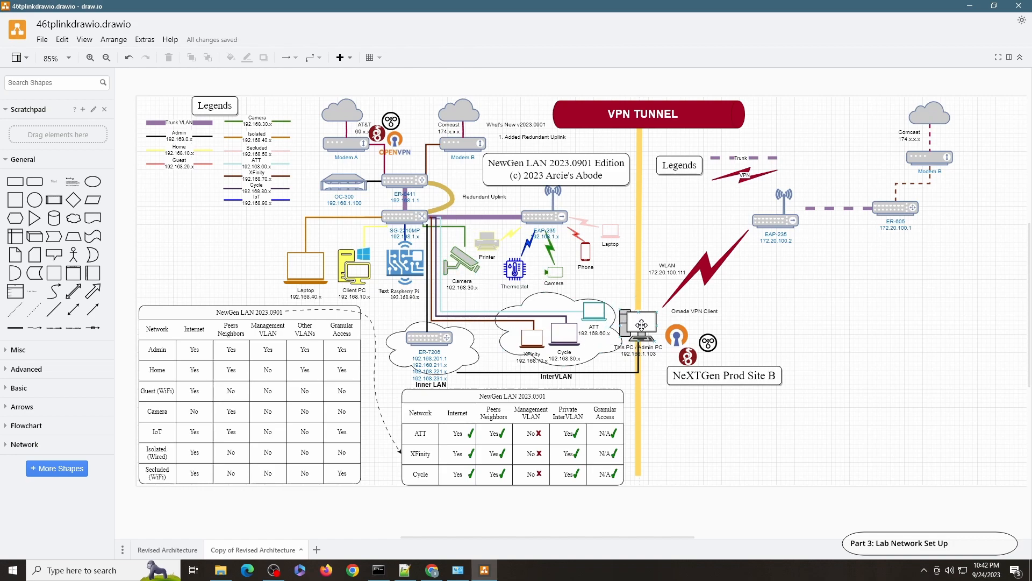
pyautogui.moveTo(925, 203)
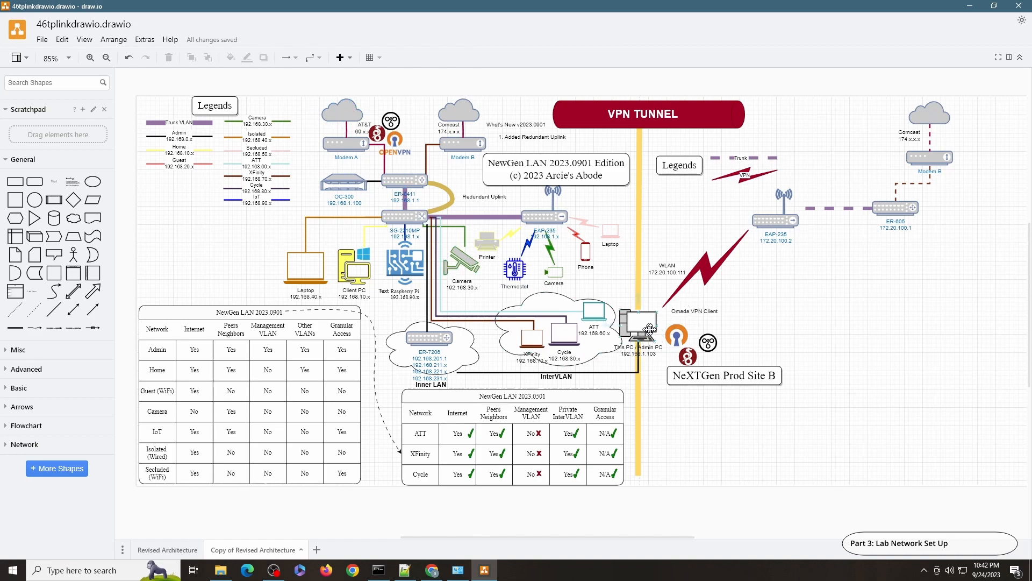
pyautogui.moveTo(815, 239)
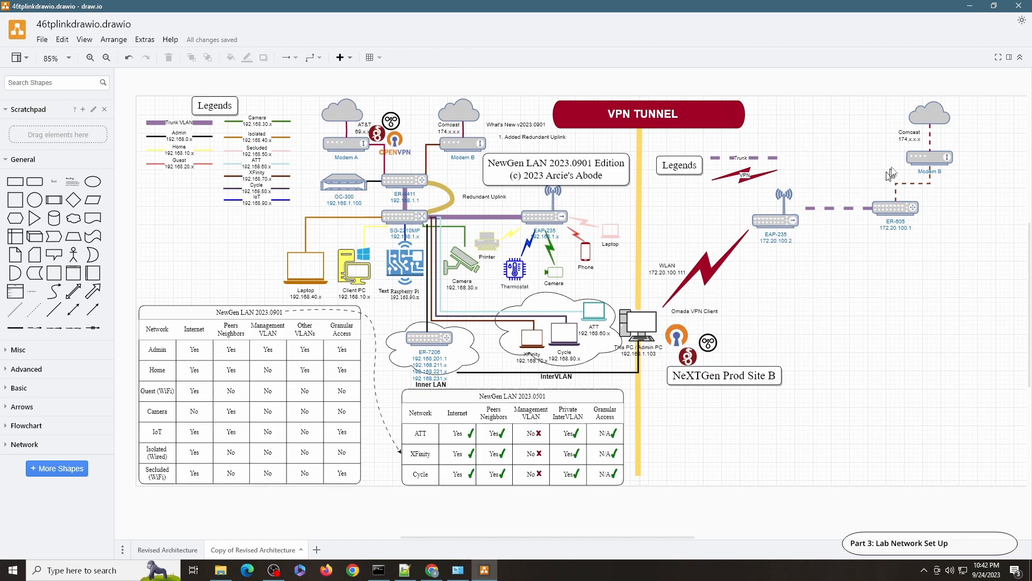
pyautogui.moveTo(841, 189)
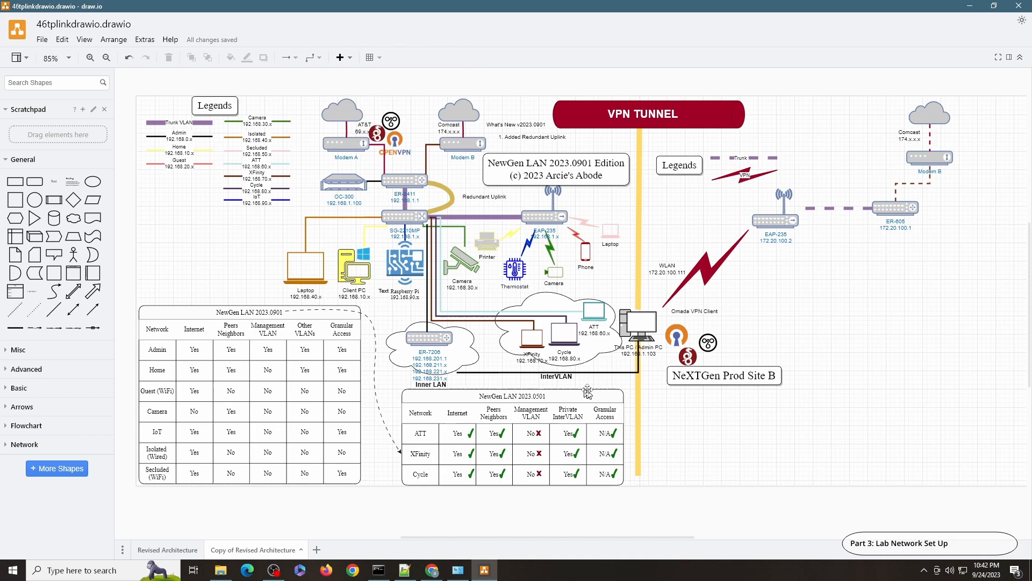
pyautogui.moveTo(707, 307)
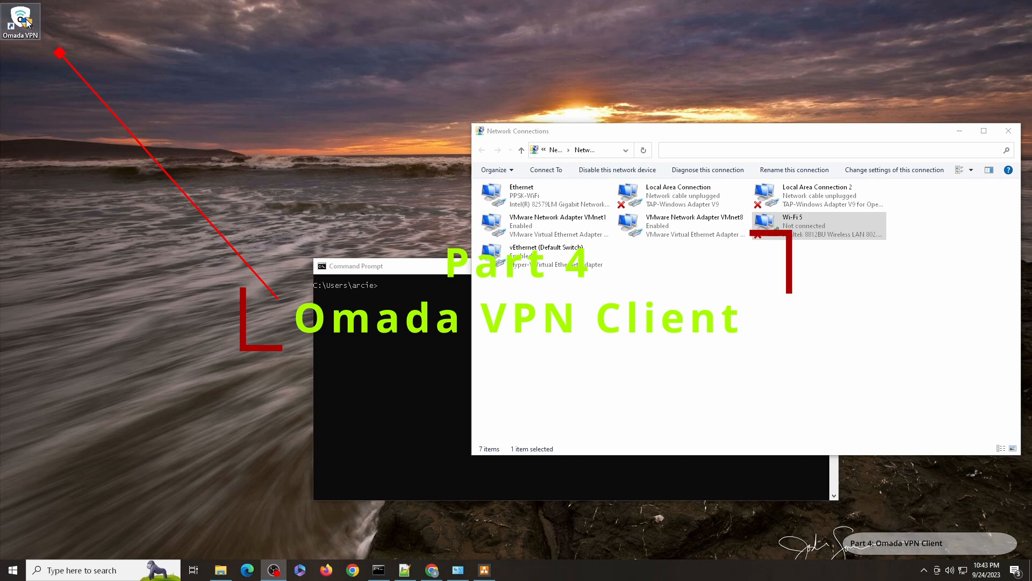
# Step: Launch the Omada VPN client, glance at the Omada Controller device list, and minimize Chrome
pyautogui.doubleClick(20, 20)
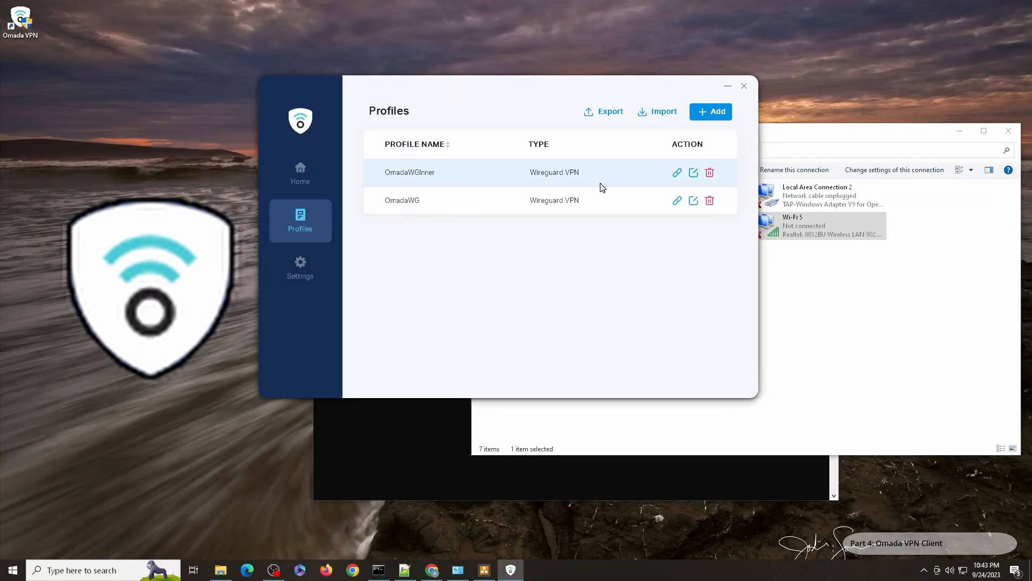
pyautogui.moveTo(433, 179)
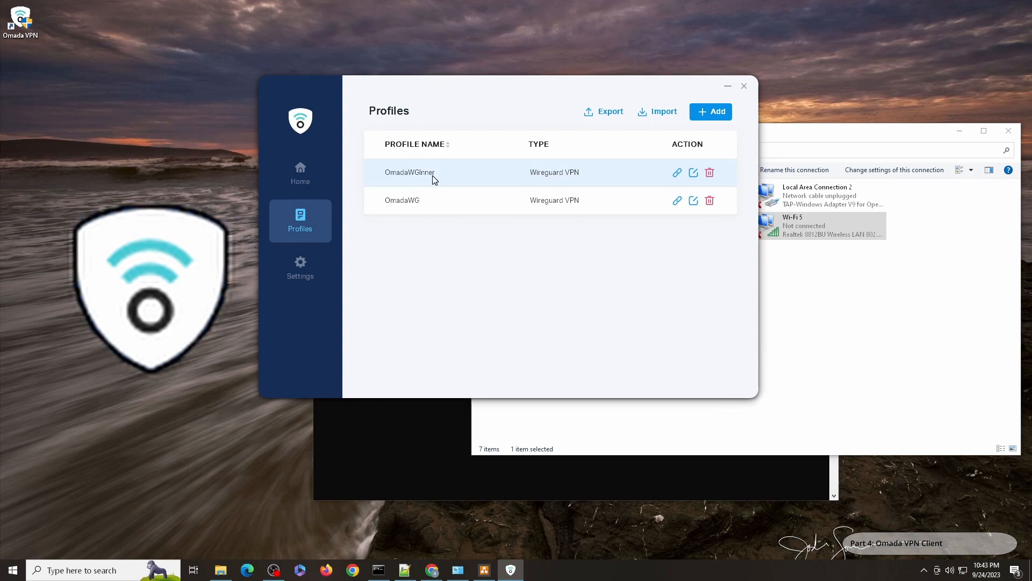
pyautogui.moveTo(484, 187)
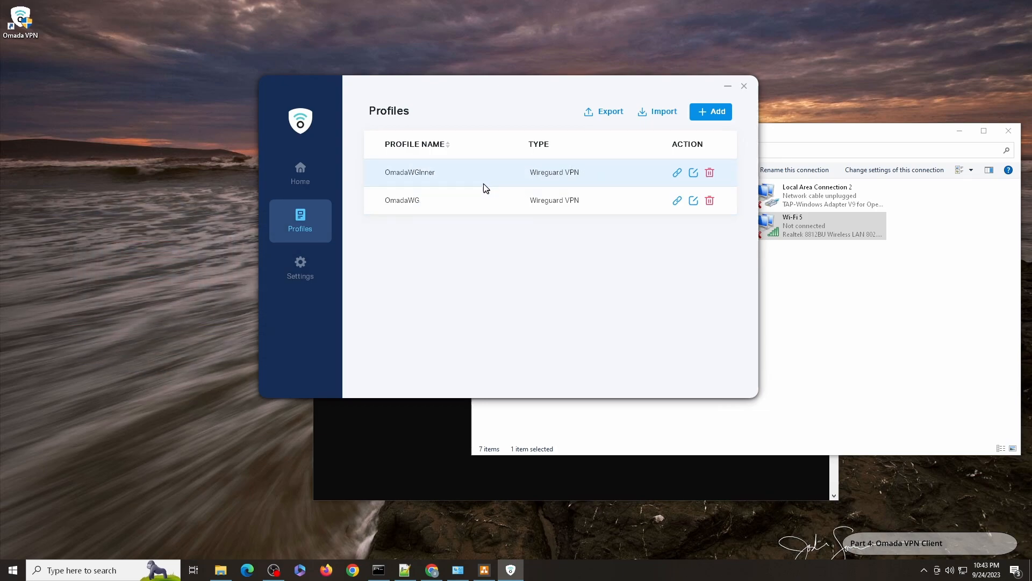
pyautogui.moveTo(665, 192)
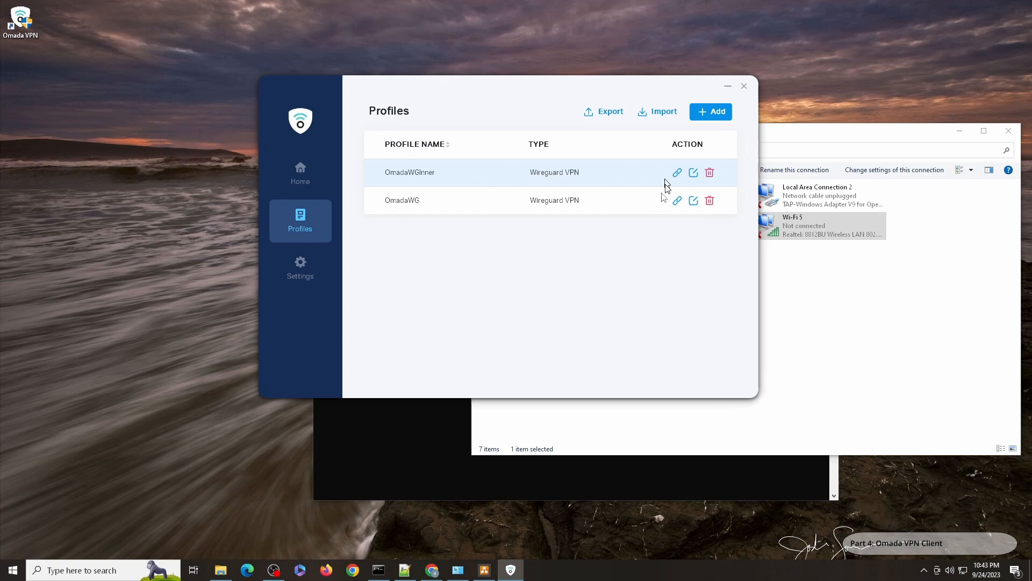
pyautogui.moveTo(807, 304)
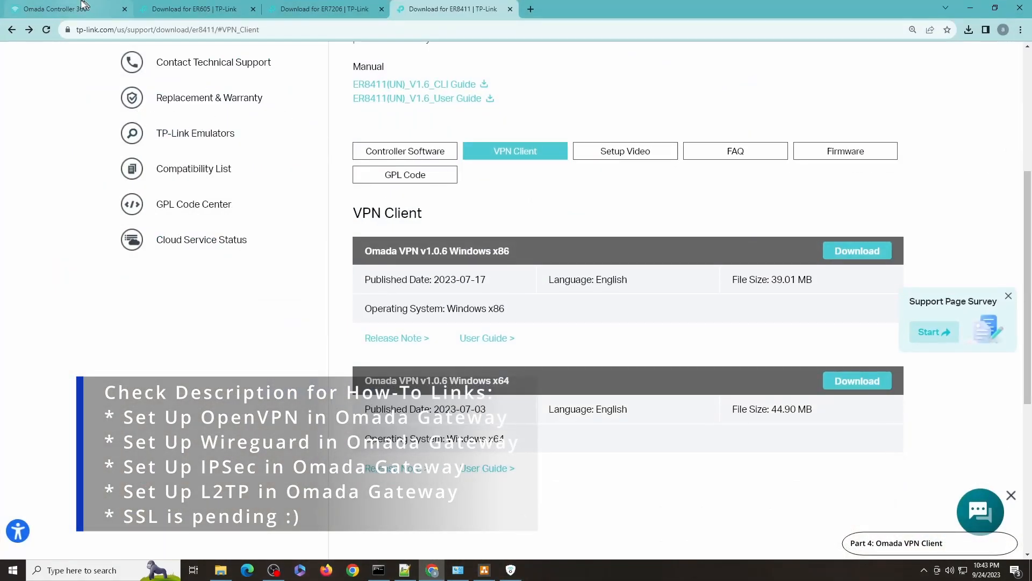
pyautogui.click(60, 9)
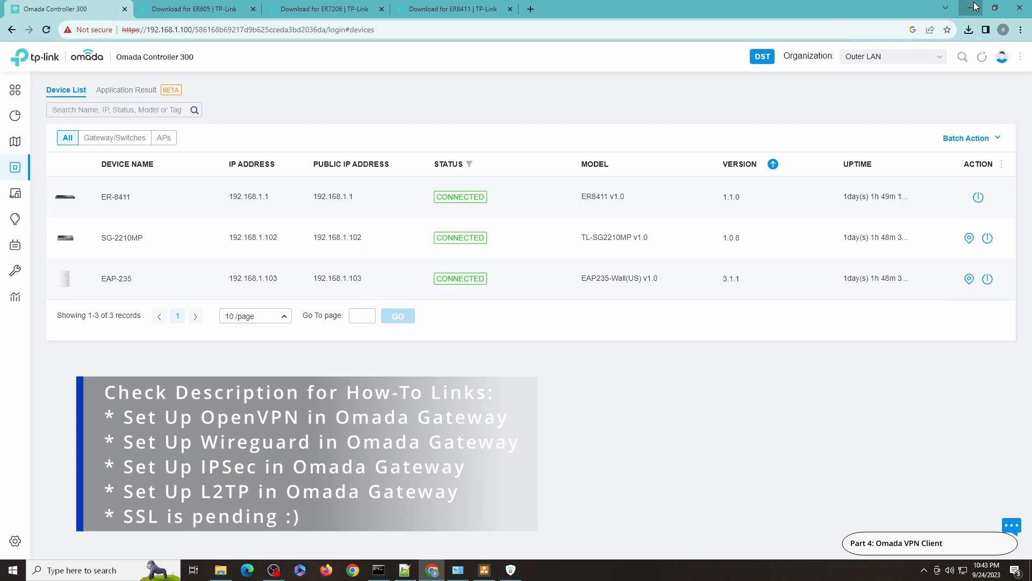
pyautogui.click(976, 8)
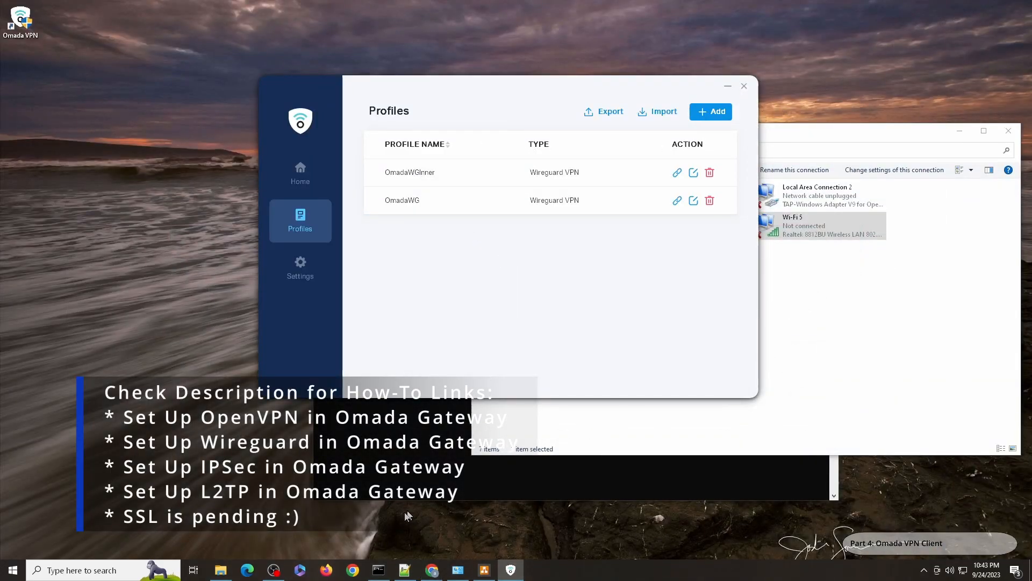
# Step: Start a continuous ping to google.com in Command Prompt
pyautogui.click(378, 569)
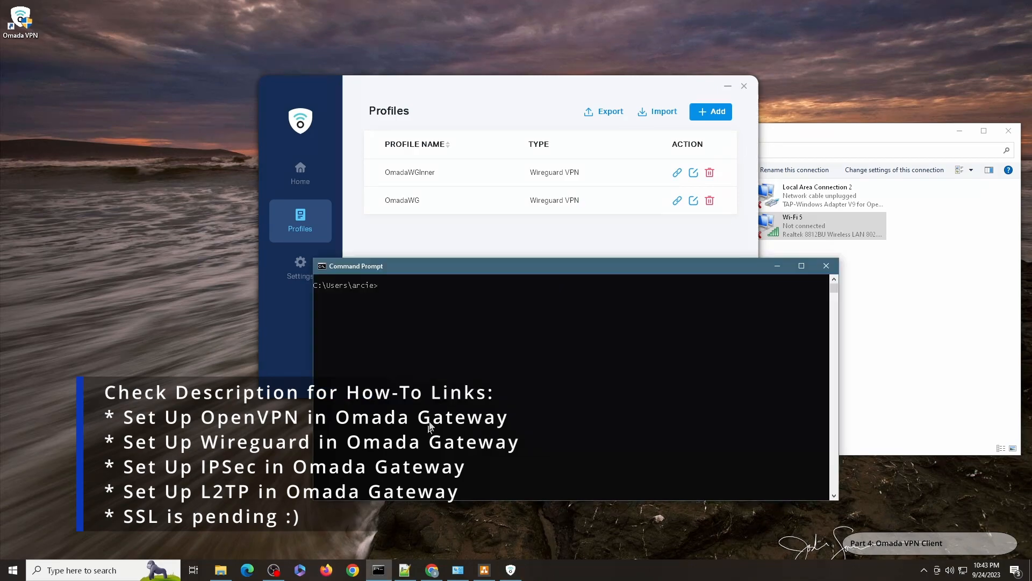
pyautogui.write('ping go')
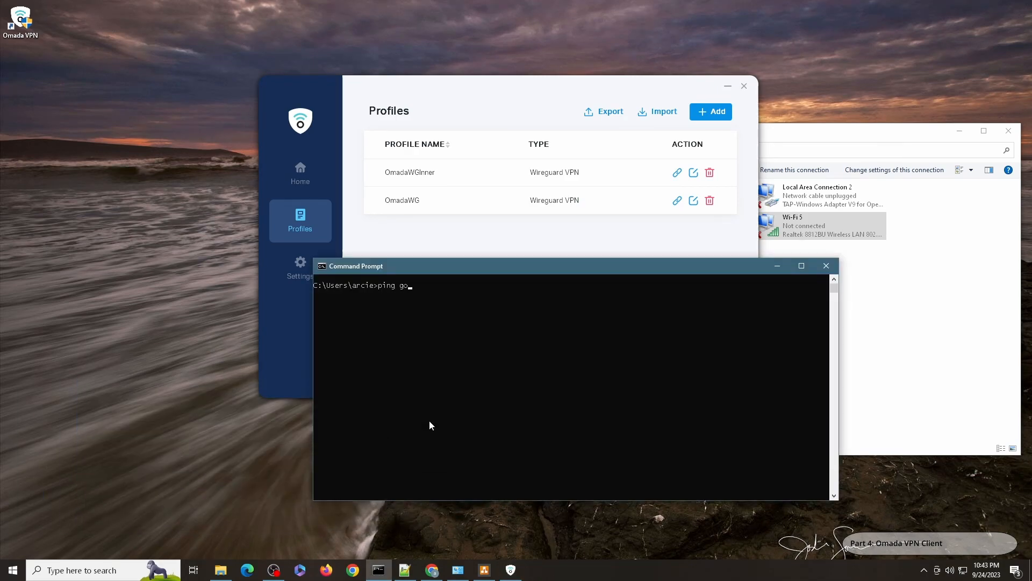
pyautogui.write('ogle.com -t')
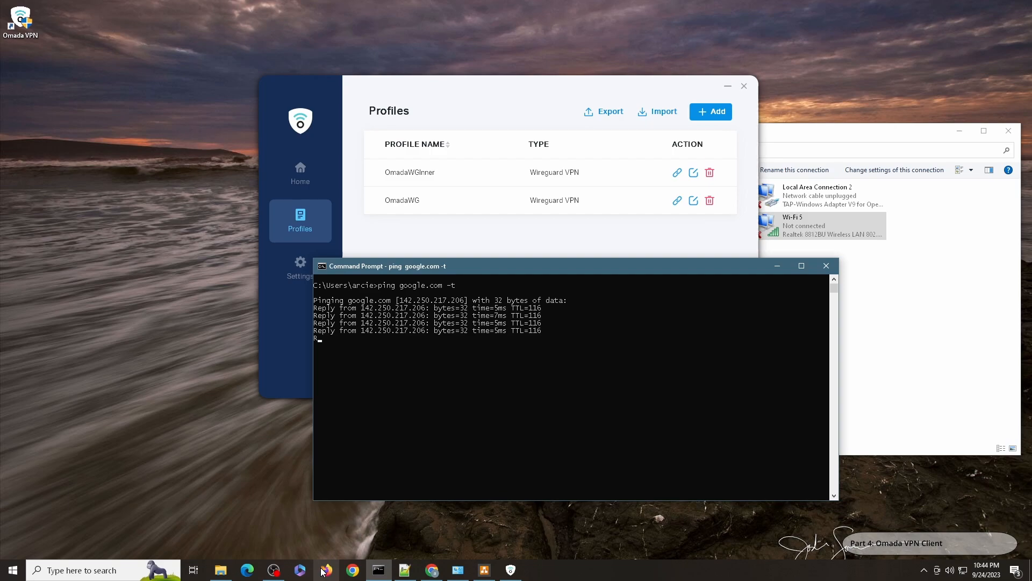
# Step: Check the current public IP on ipchicken.com in Firefox before connecting the VPN
pyautogui.click(326, 570)
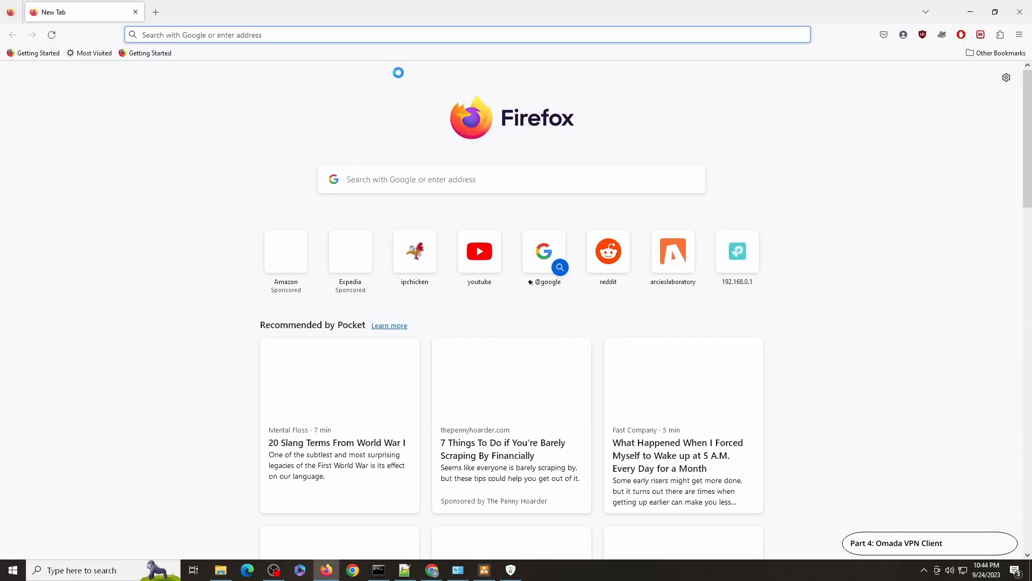
pyautogui.moveTo(414, 250)
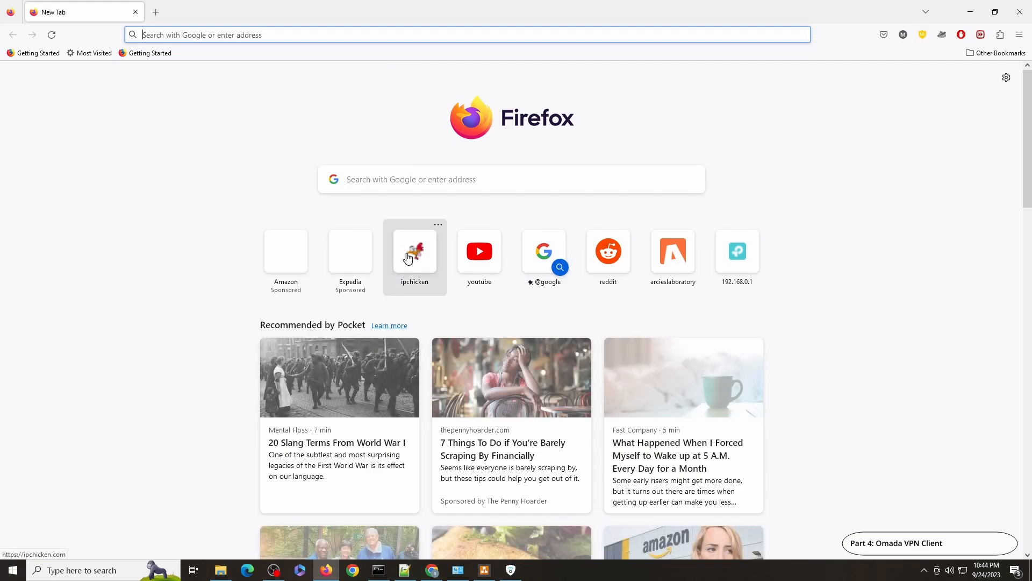
pyautogui.click(414, 251)
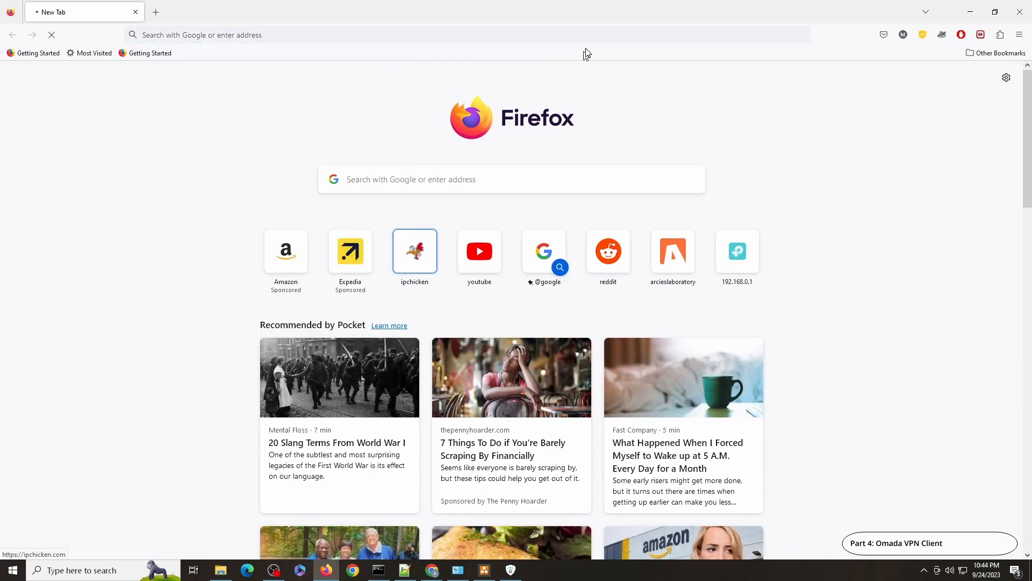
pyautogui.click(414, 251)
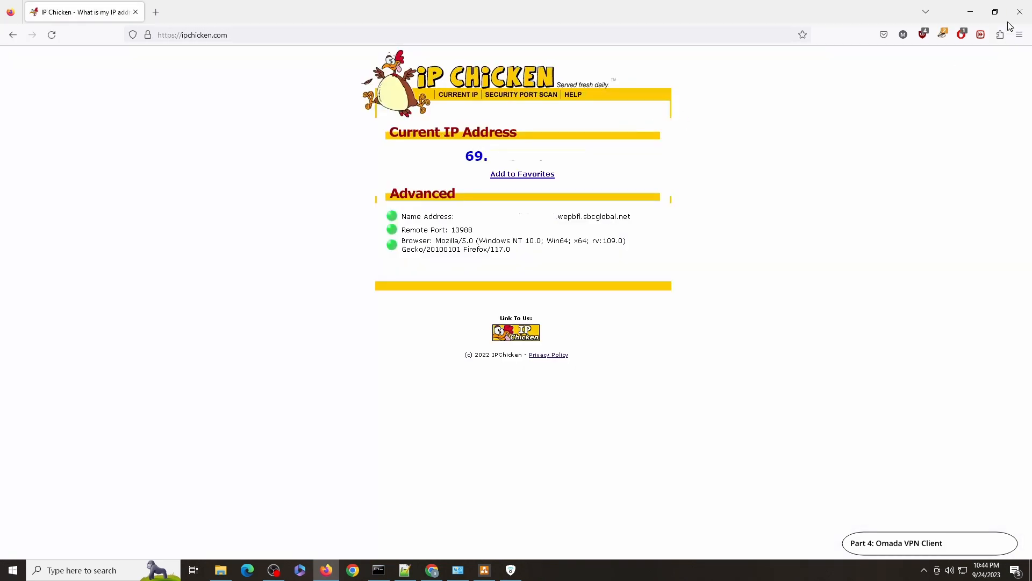
pyautogui.moveTo(701, 93)
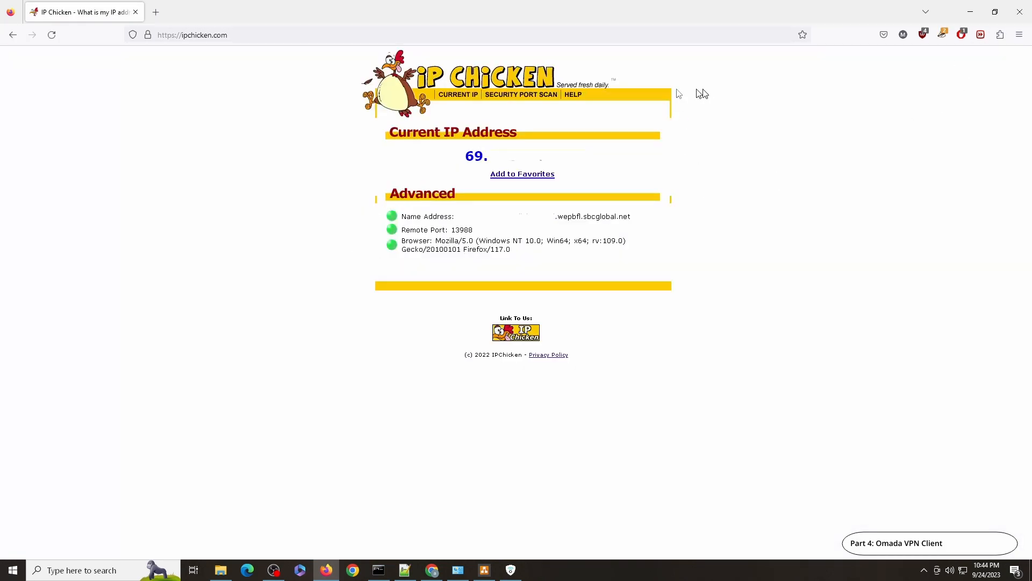
pyautogui.moveTo(481, 156)
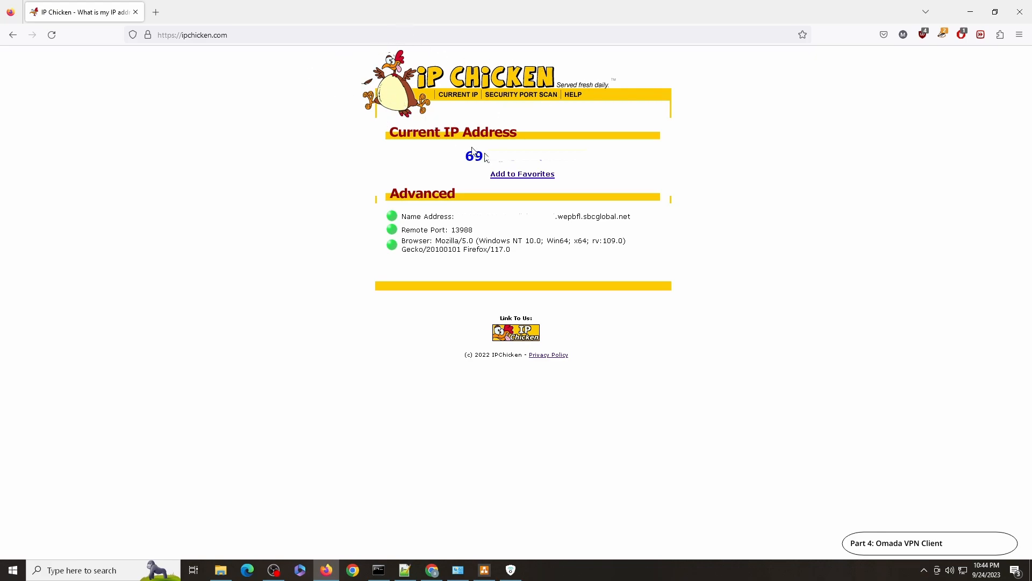
pyautogui.moveTo(499, 207)
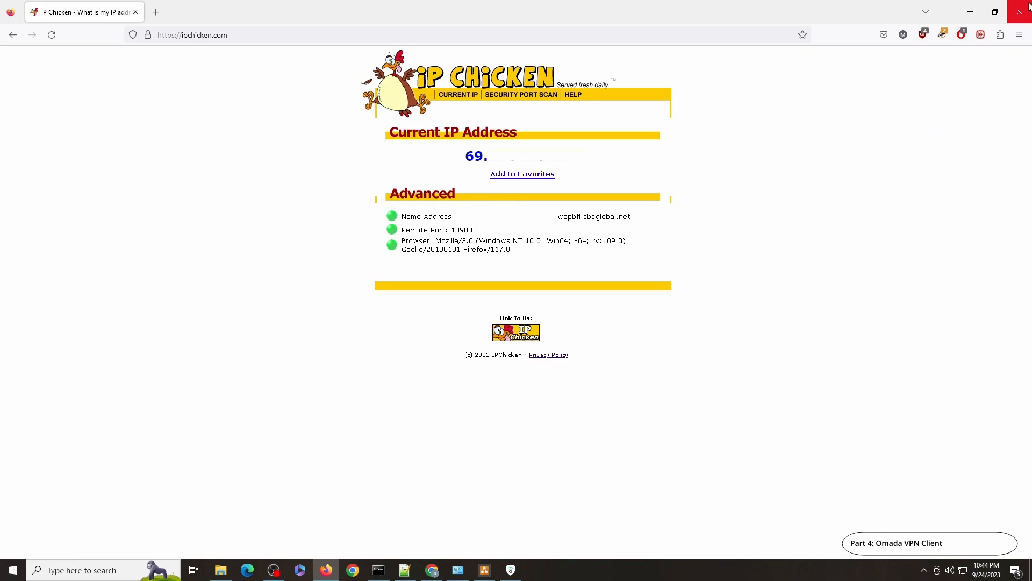
pyautogui.moveTo(999, 11)
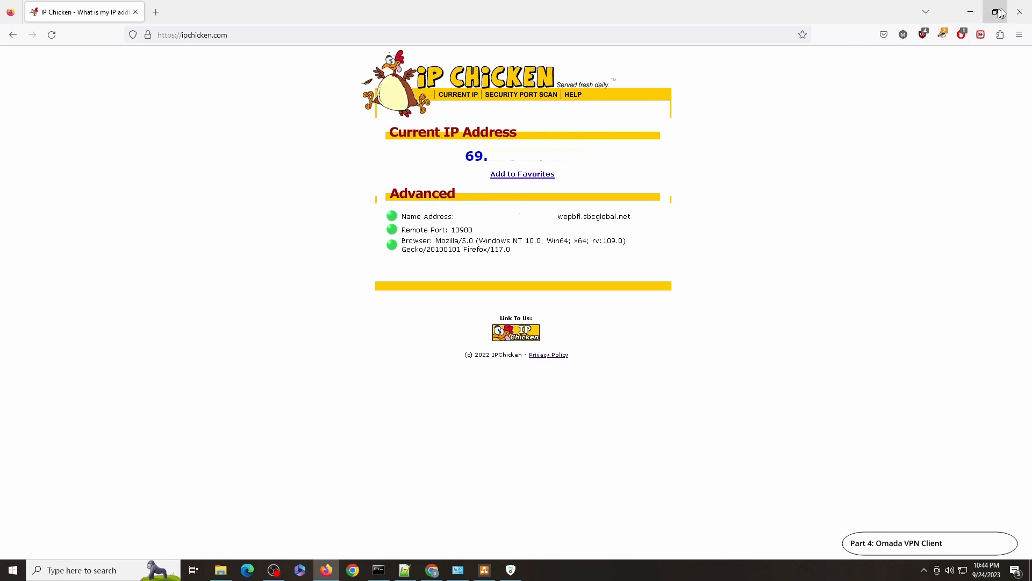
pyautogui.moveTo(527, 170)
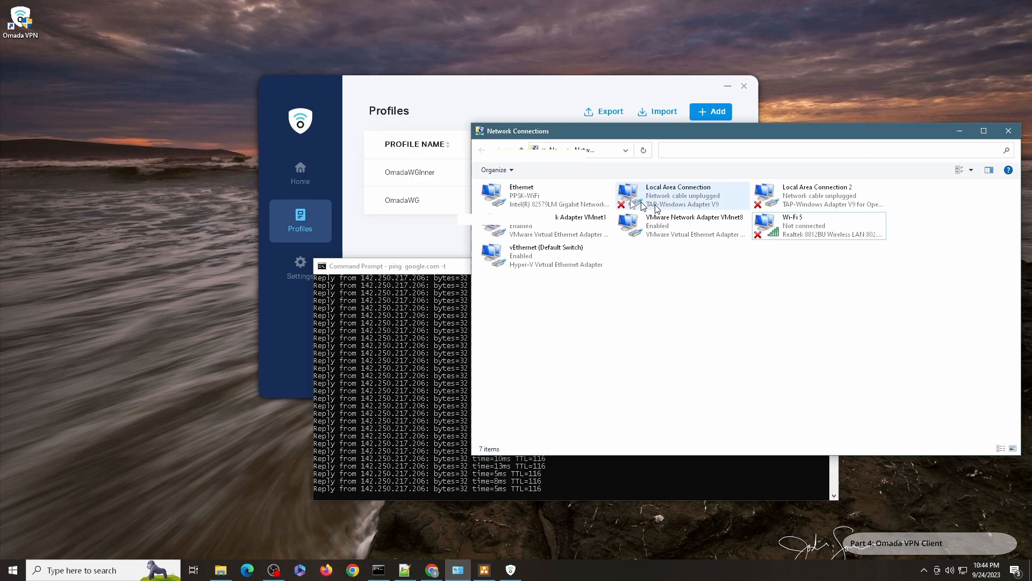
# Step: Disable Ethernet and connect Wi-Fi 5 to the (o)(o) wireless network, then return to Firefox
pyautogui.click(520, 195)
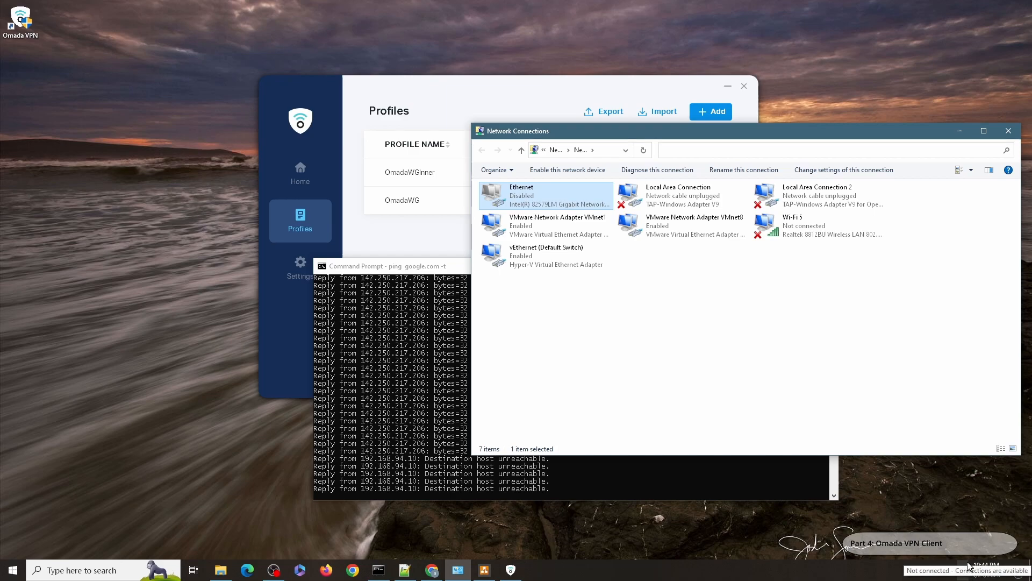
pyautogui.moveTo(675, 311)
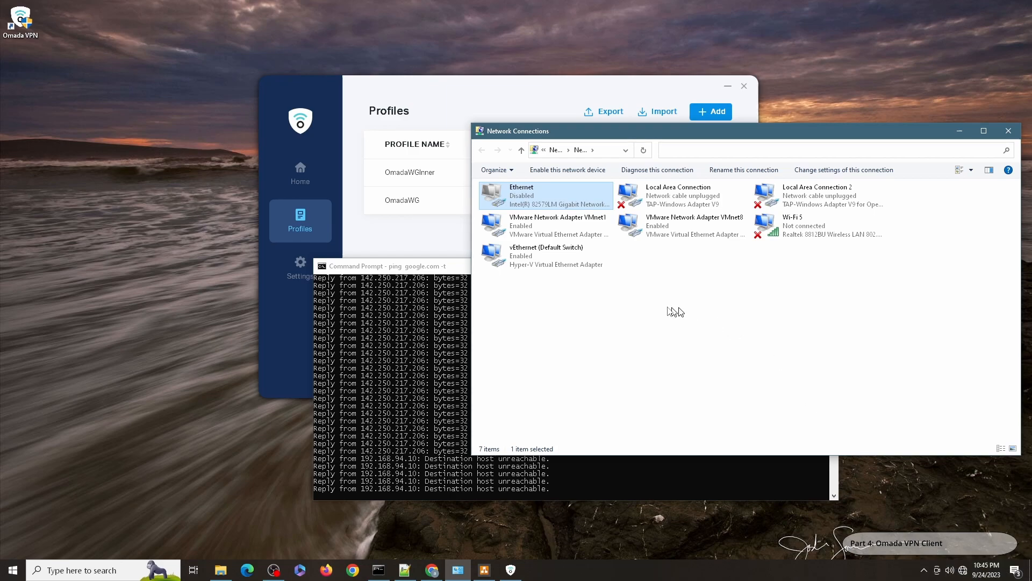
pyautogui.rightClick(823, 225)
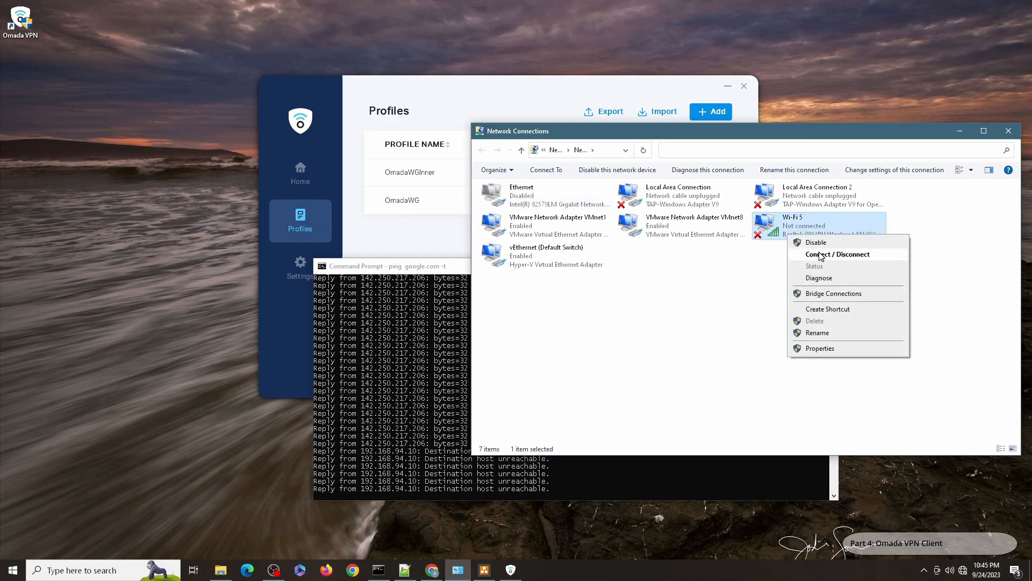
pyautogui.click(838, 253)
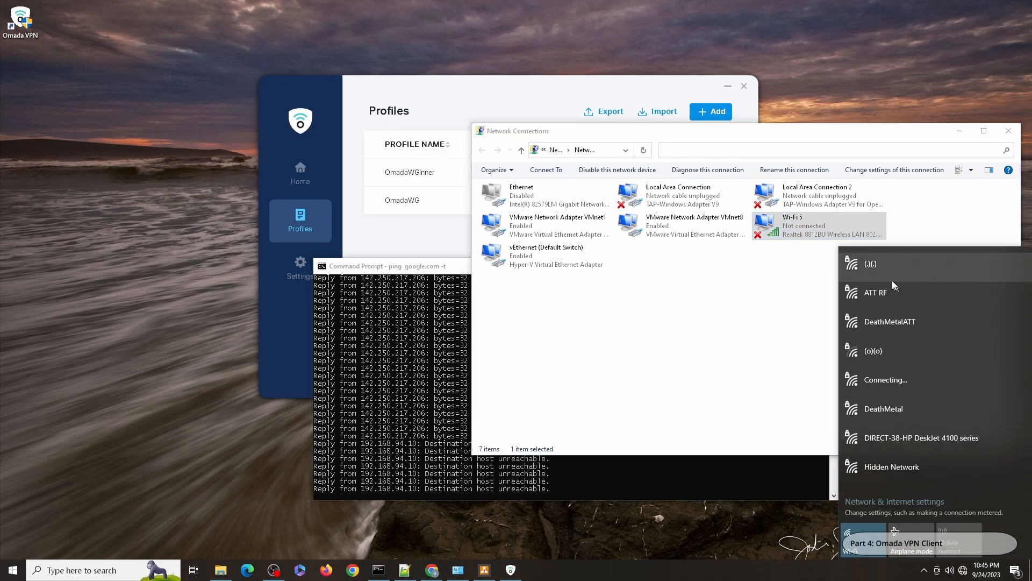
pyautogui.click(873, 351)
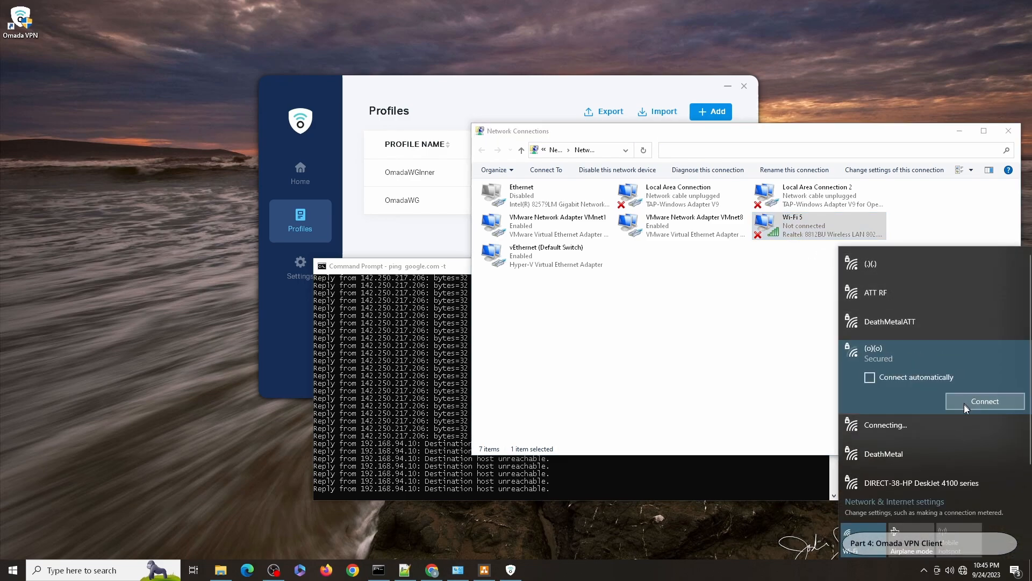
pyautogui.click(984, 401)
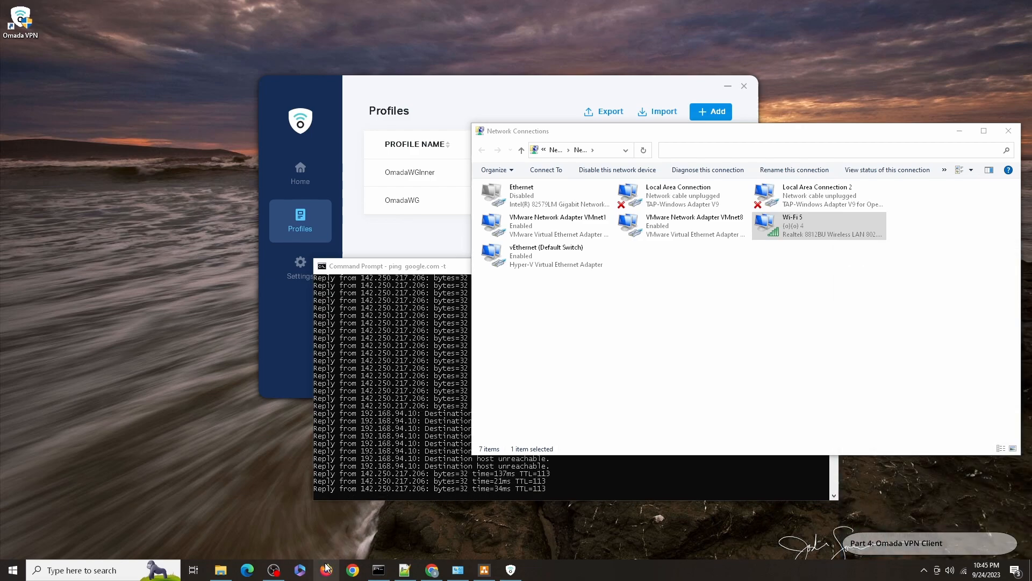
pyautogui.click(326, 570)
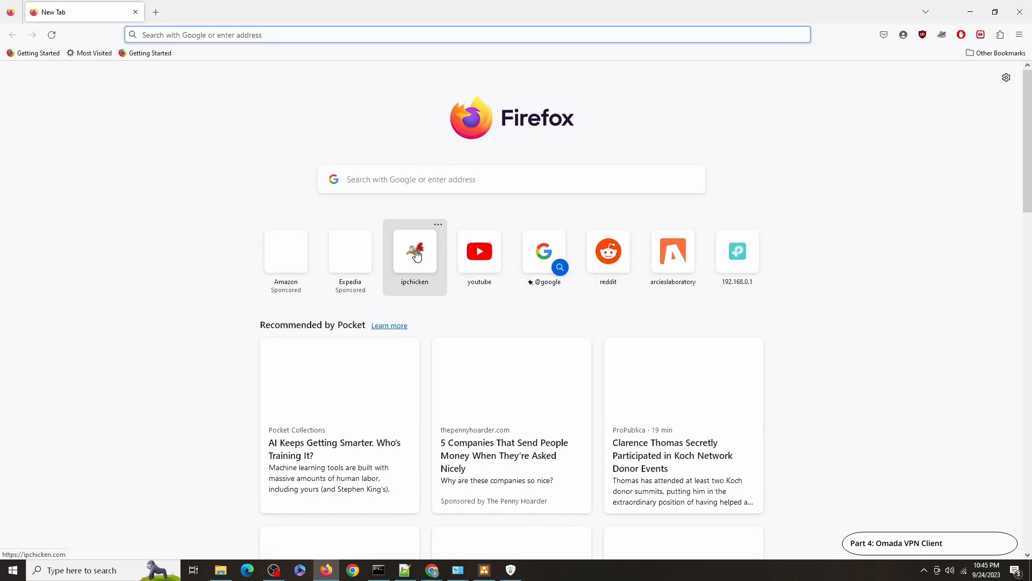
# Step: Reload ipchicken.com to recheck the public IP over the Wi-Fi connection
pyautogui.click(414, 250)
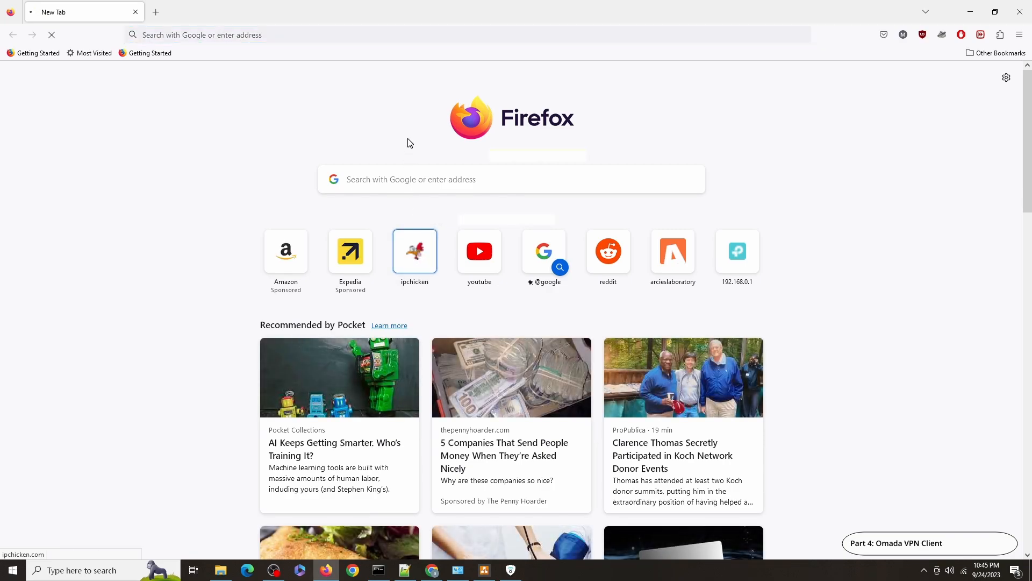
pyautogui.click(414, 250)
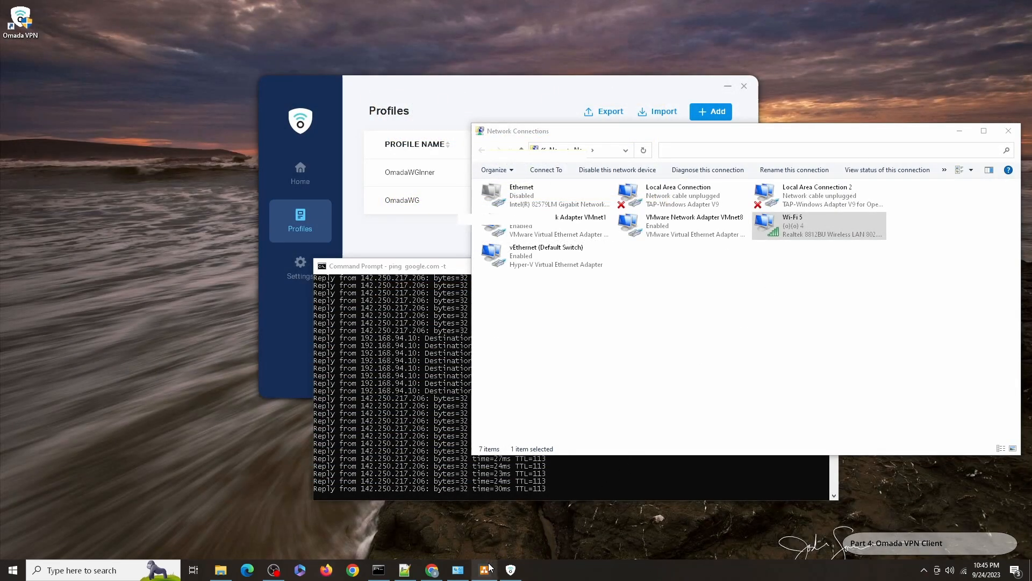
# Step: Connect the OmadaWG WireGuard profile, getting IP 192.168.85.65, and bring Firefox up for an IP check
pyautogui.click(483, 570)
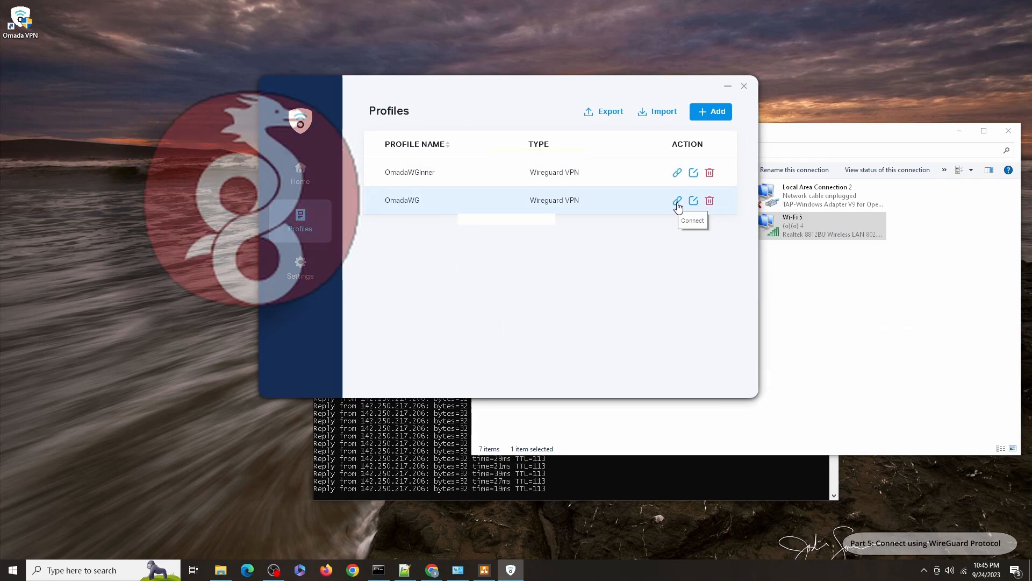
pyautogui.click(676, 201)
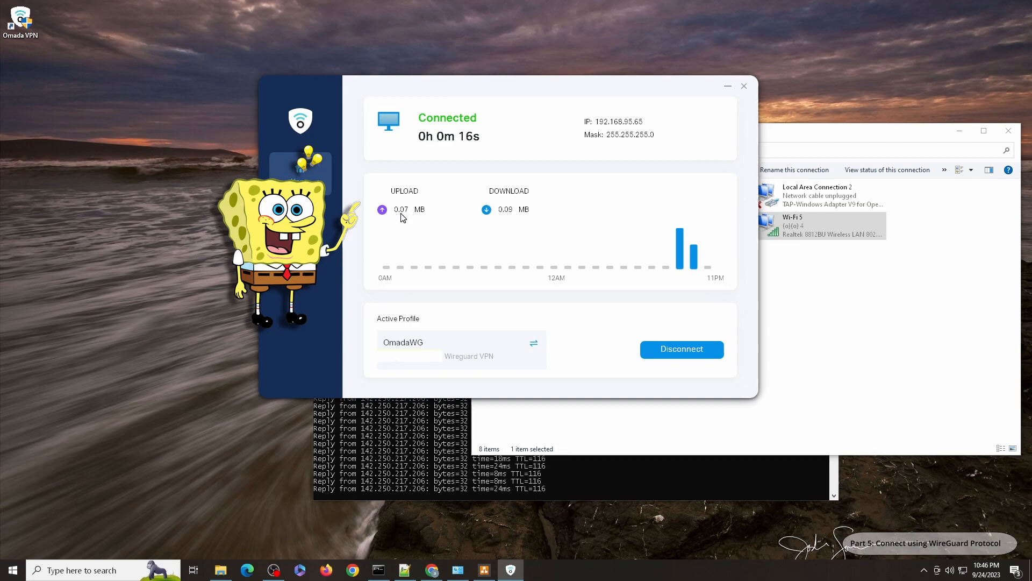
pyautogui.moveTo(522, 216)
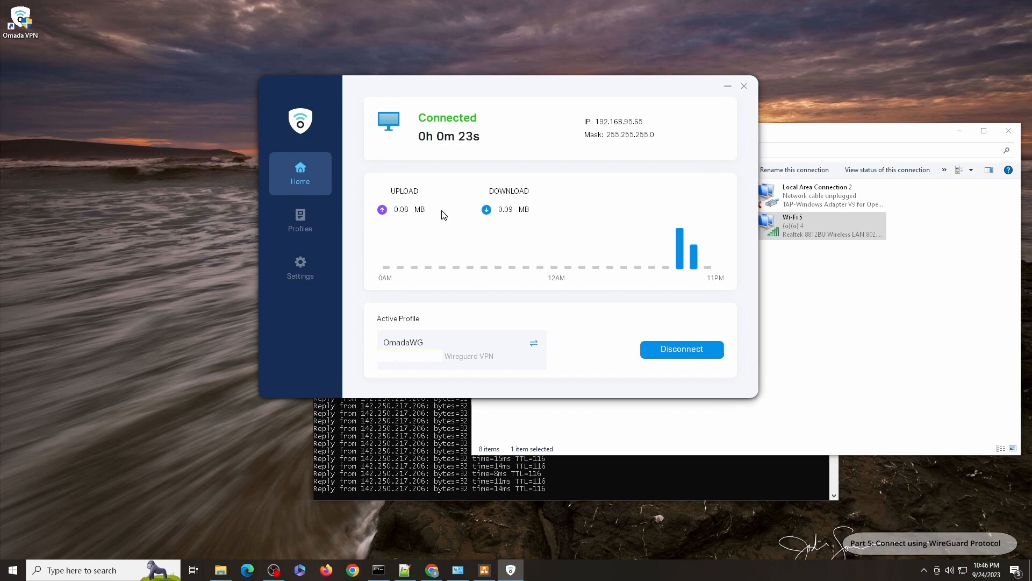
pyautogui.moveTo(512, 239)
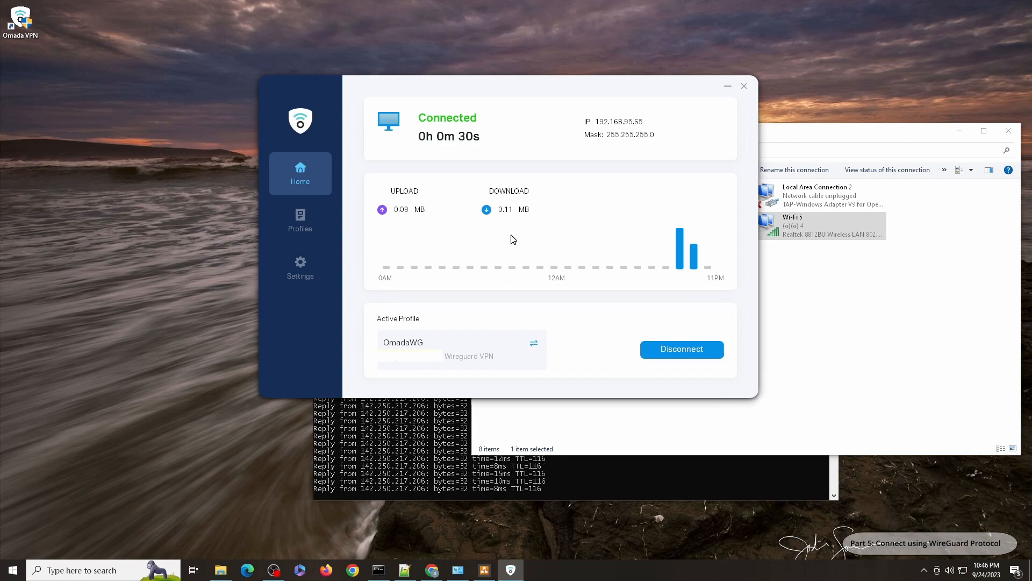
pyautogui.moveTo(490, 269)
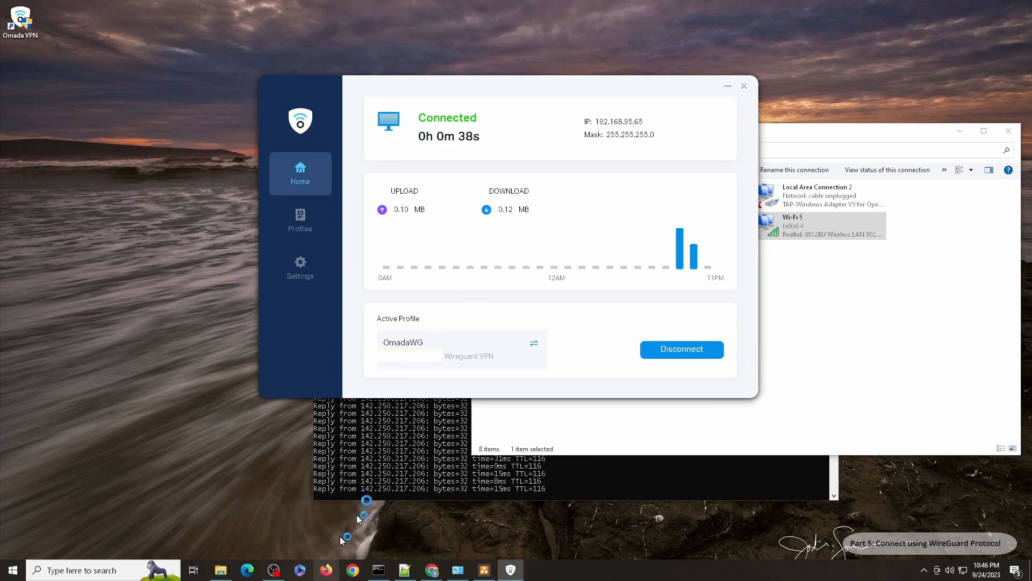
pyautogui.click(324, 570)
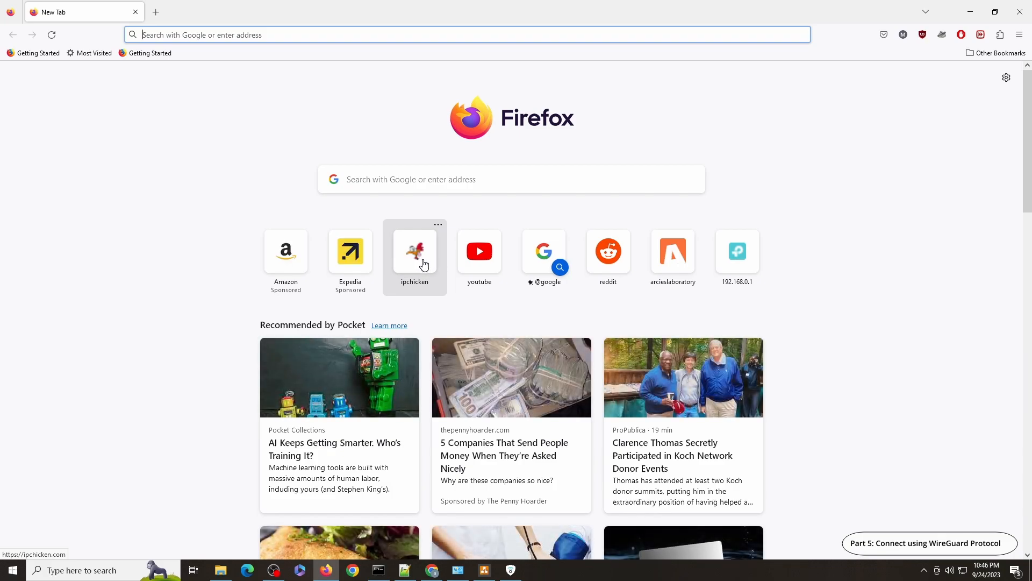
# Step: Recheck the public IP on ipchicken.com with the VPN up, close Firefox, and switch to Omada Controller
pyautogui.click(414, 250)
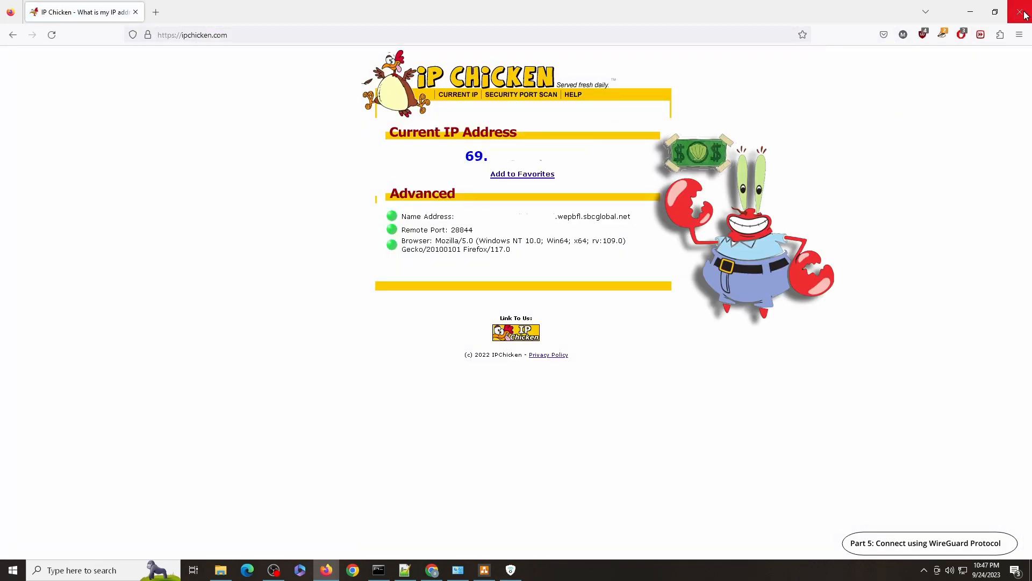
pyautogui.click(1025, 12)
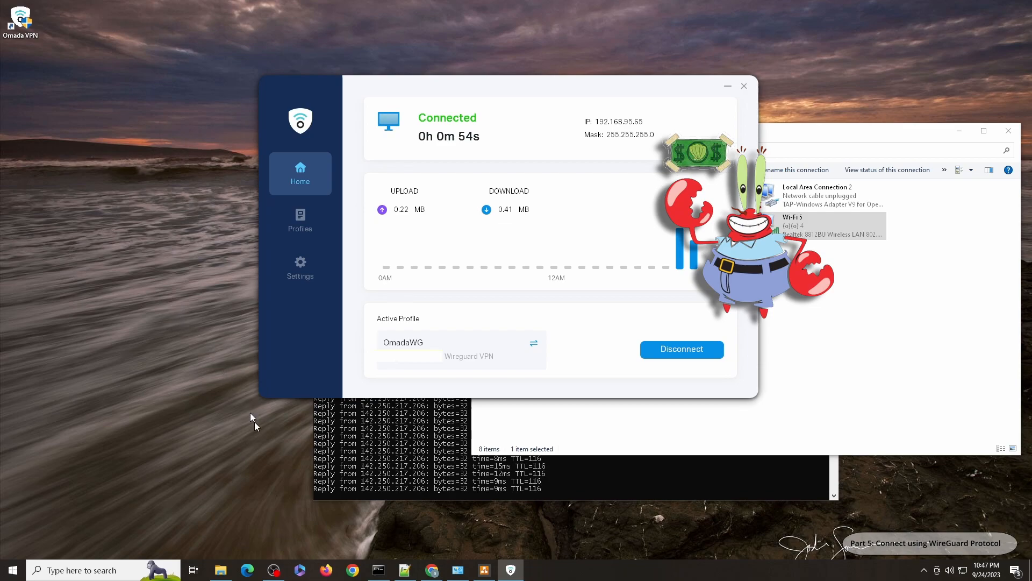
pyautogui.click(433, 570)
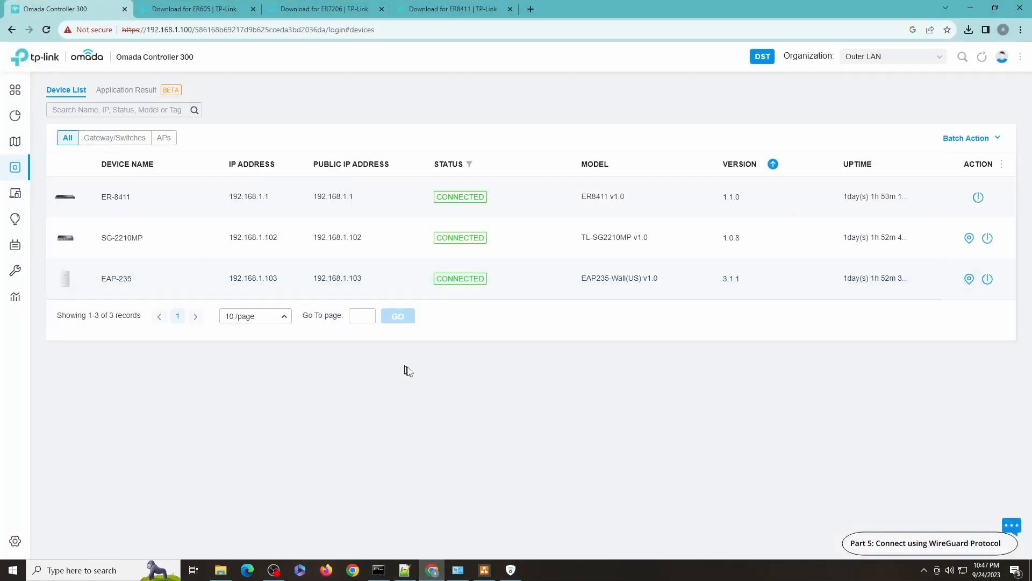
pyautogui.moveTo(277, 206)
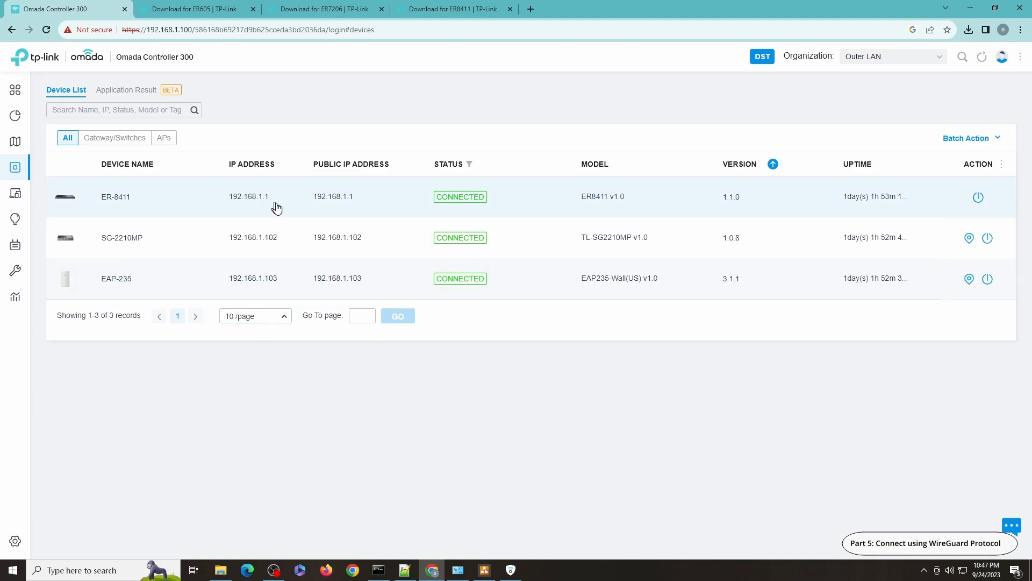
pyautogui.moveTo(151, 124)
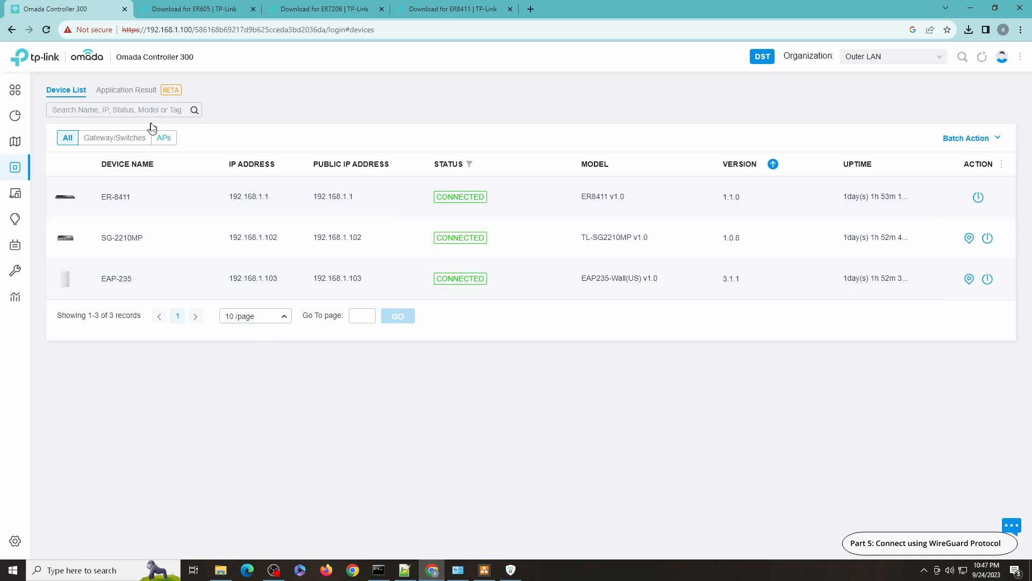
pyautogui.moveTo(93, 192)
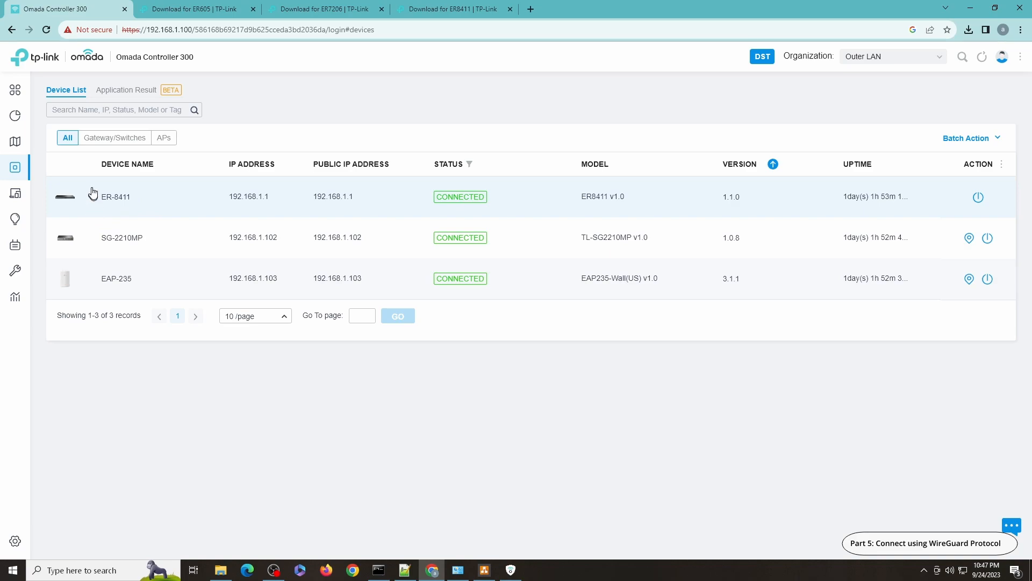
pyautogui.moveTo(14, 167)
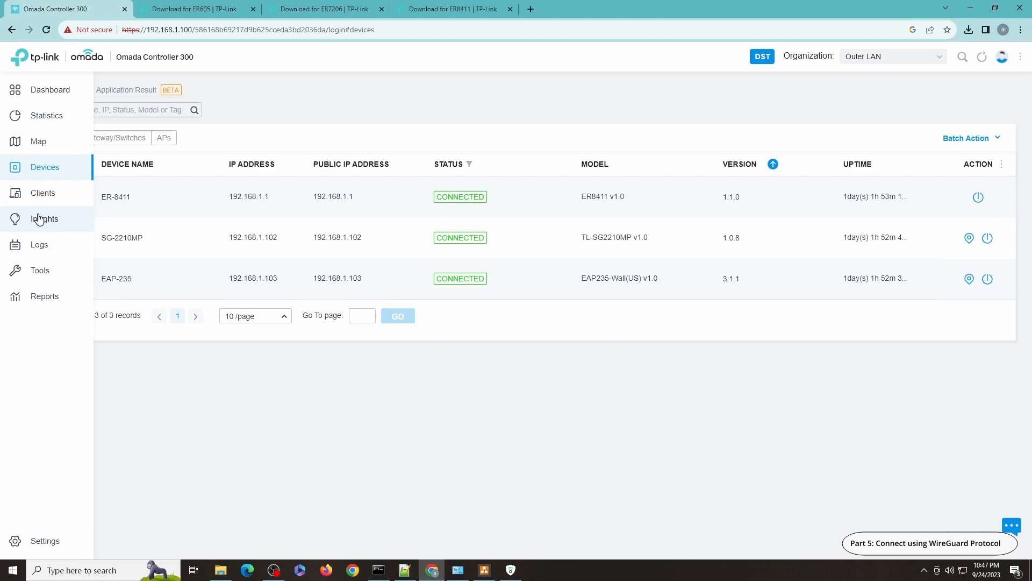
# Step: View the Insights VPN Status report's Wireguard VPN sessions in Omada Controller
pyautogui.click(44, 218)
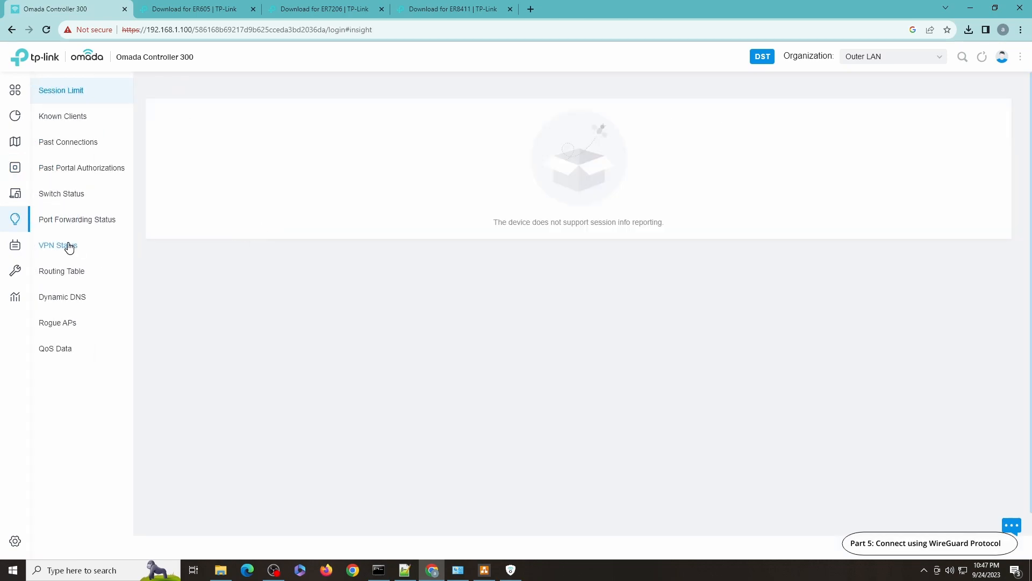
pyautogui.click(57, 245)
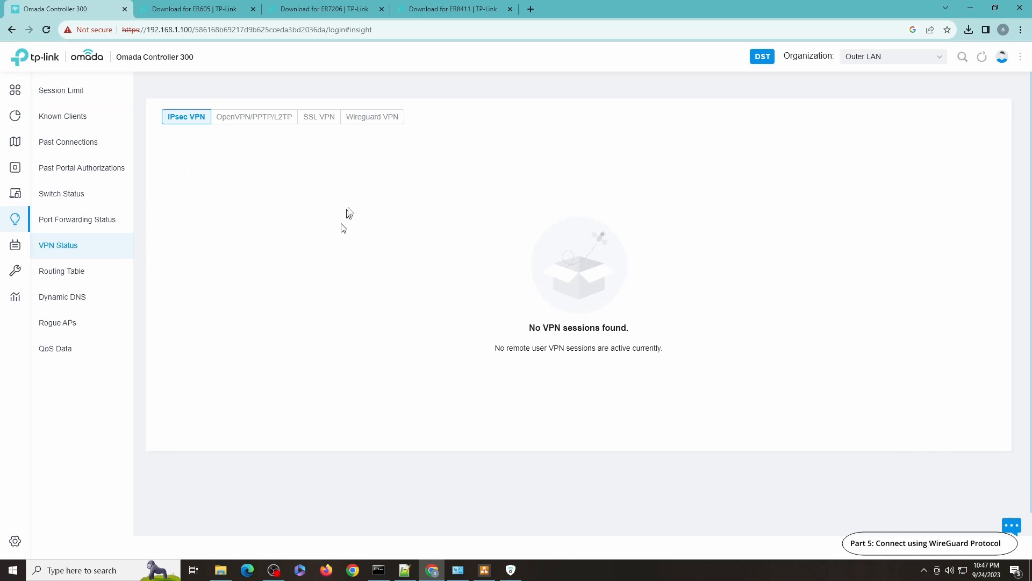
pyautogui.moveTo(372, 116)
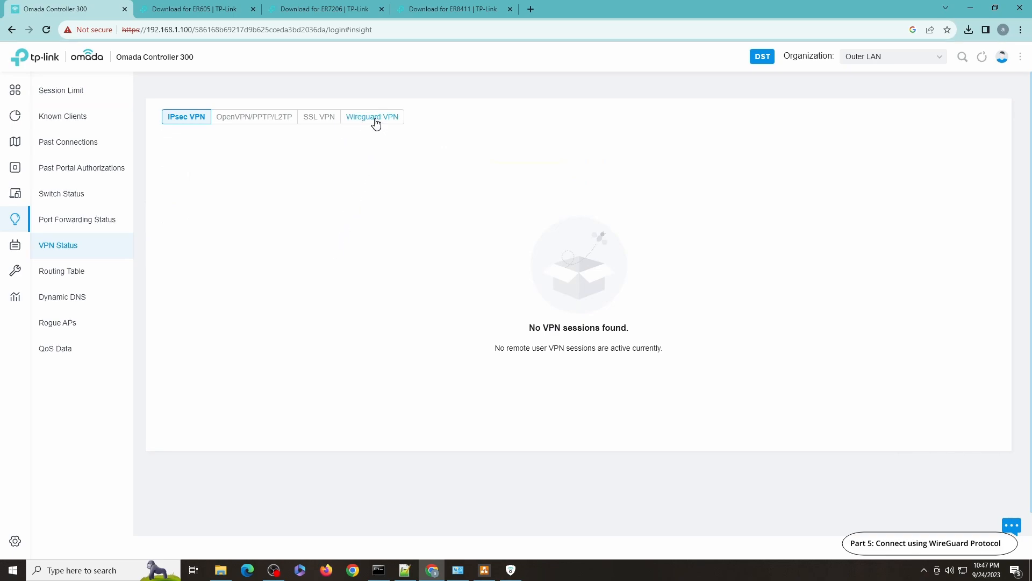
pyautogui.click(372, 116)
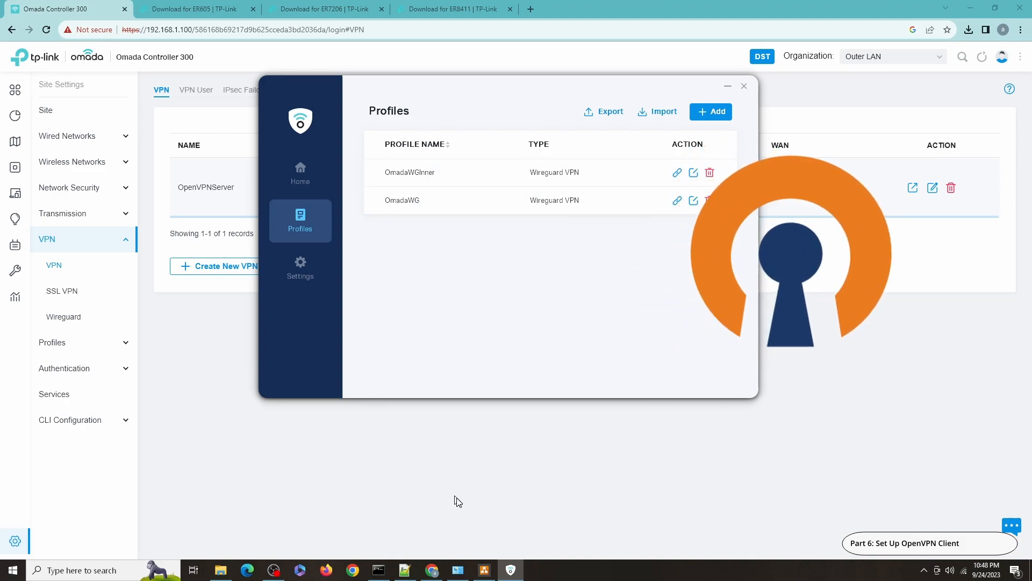
# Step: Start a new profile named 'OpenVPN' with its type set to Openvpn
pyautogui.click(221, 570)
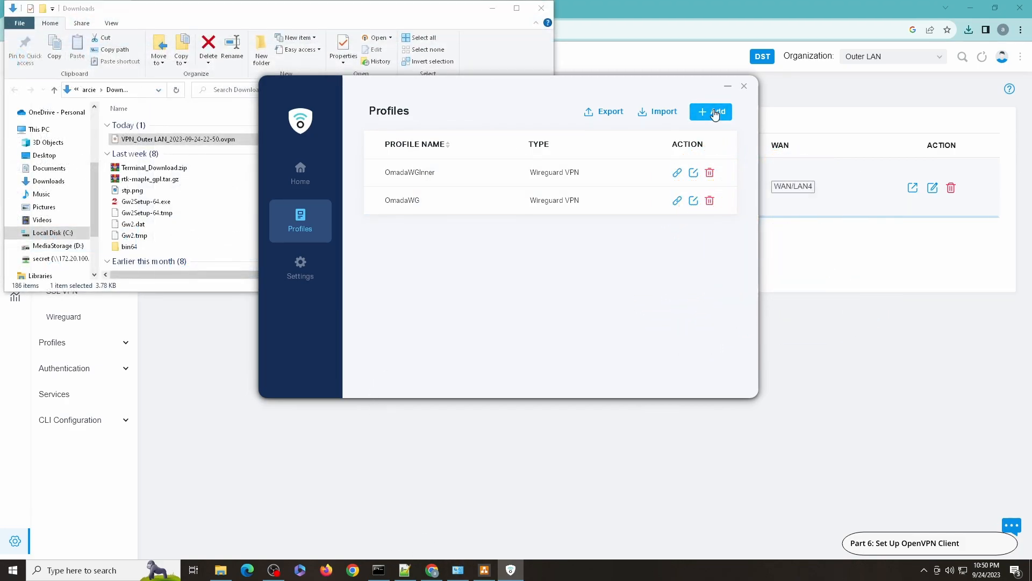
pyautogui.click(712, 111)
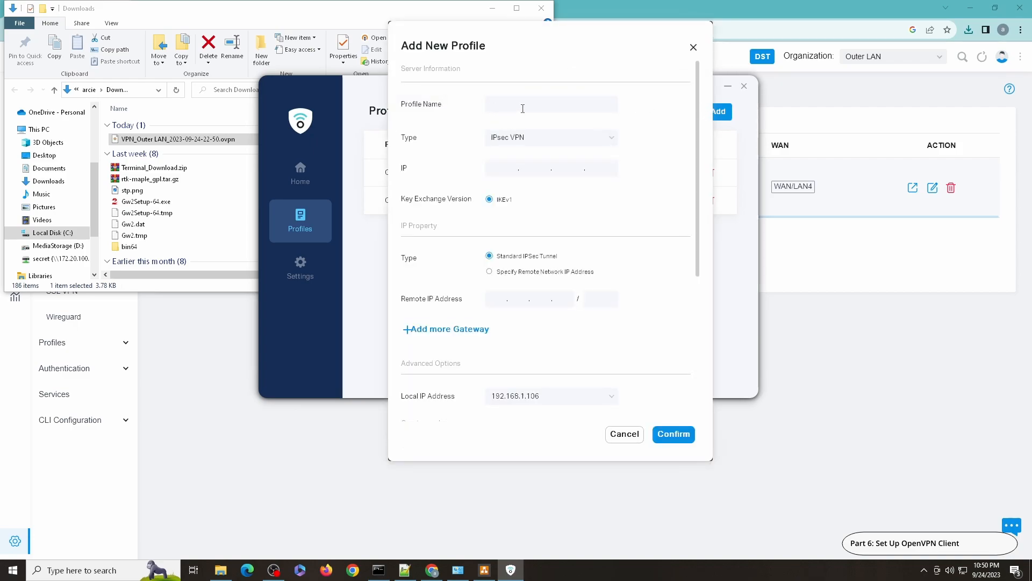
pyautogui.write('O')
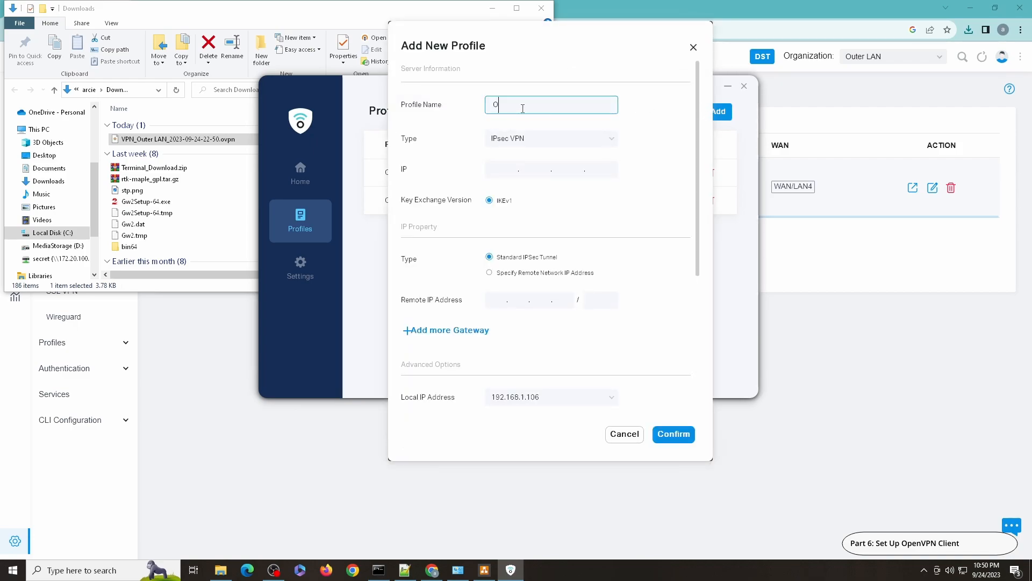
pyautogui.write('penVPN')
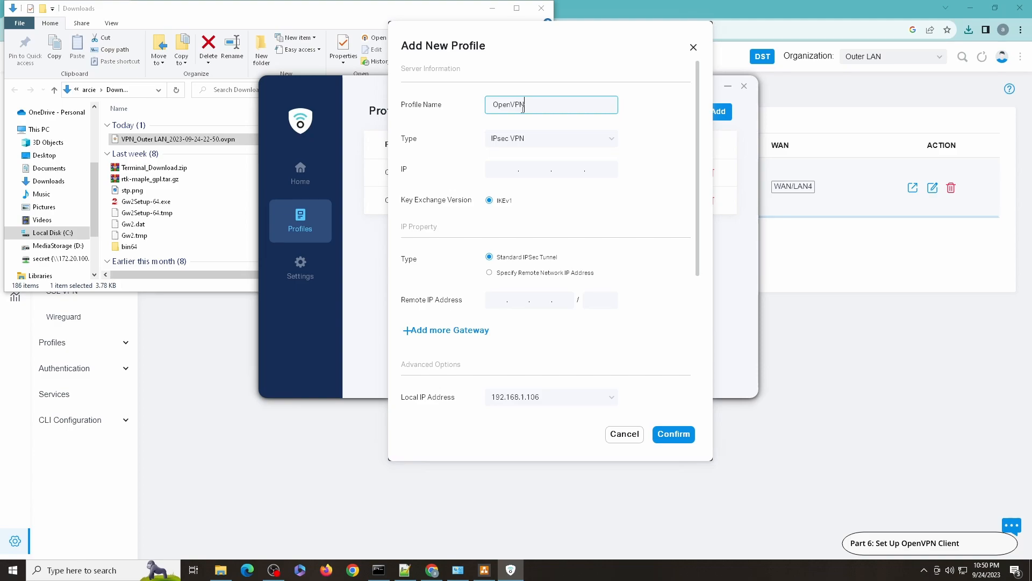
pyautogui.moveTo(524, 141)
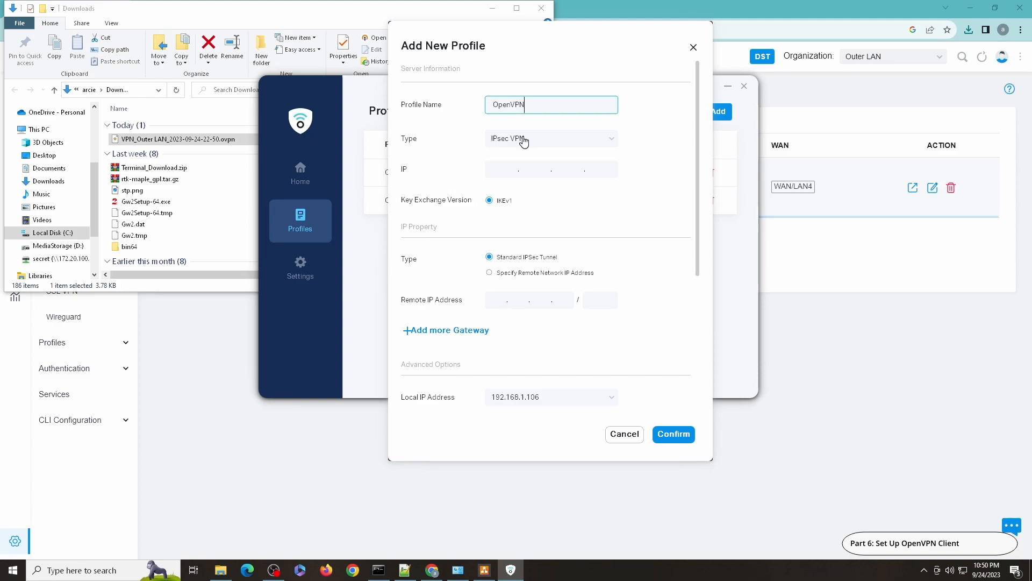
pyautogui.click(551, 139)
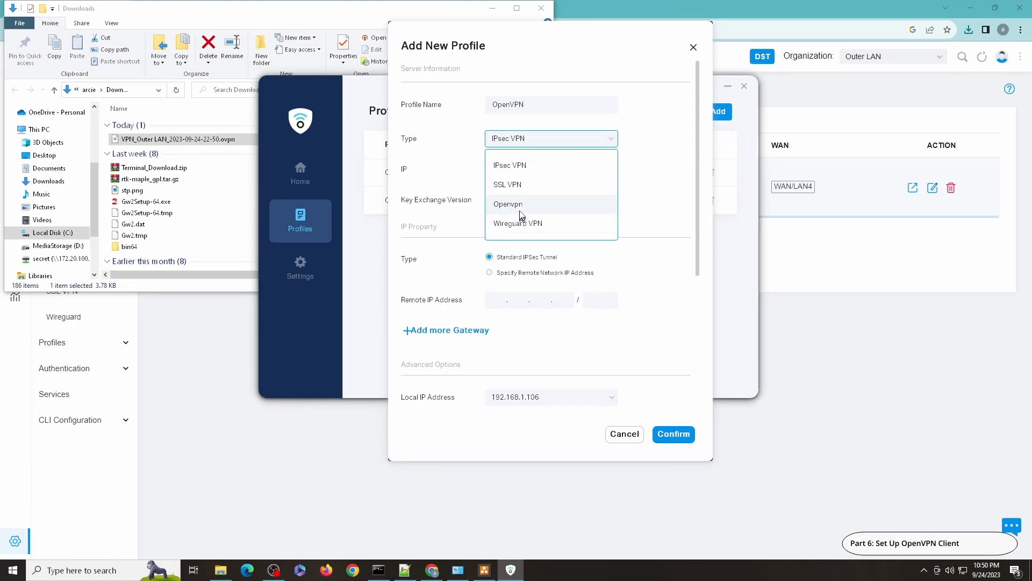
pyautogui.click(506, 203)
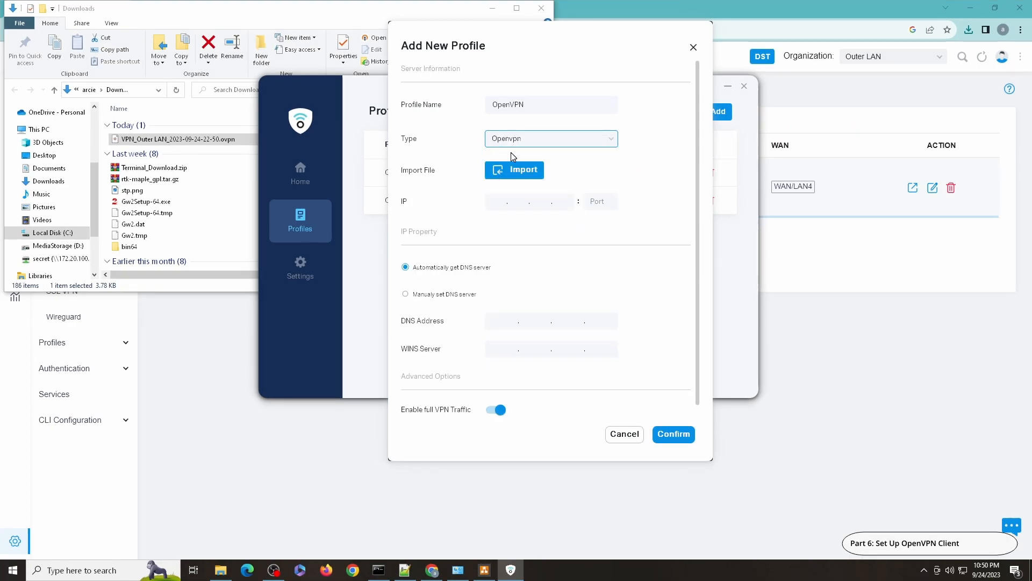
pyautogui.click(514, 170)
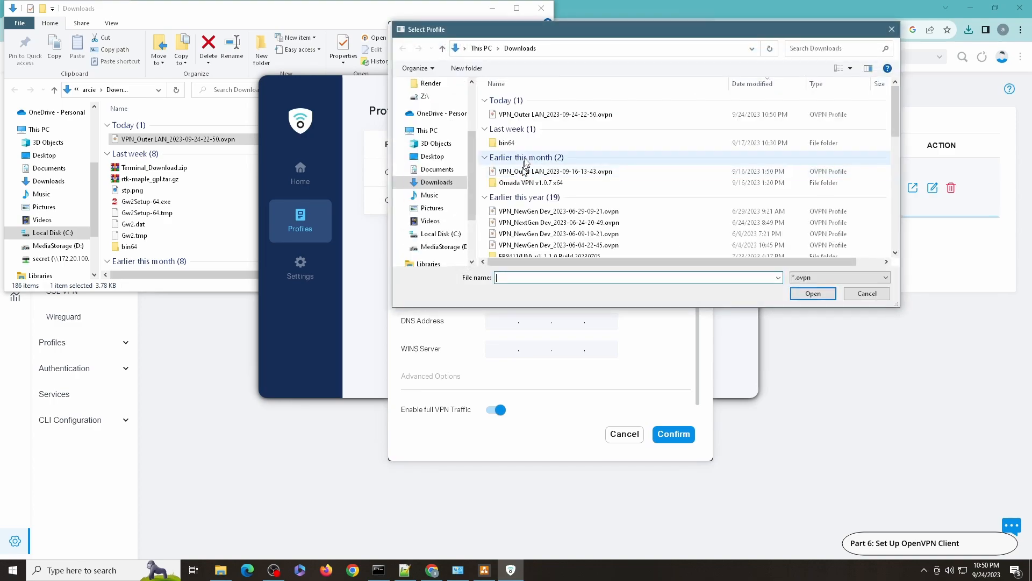
pyautogui.click(553, 114)
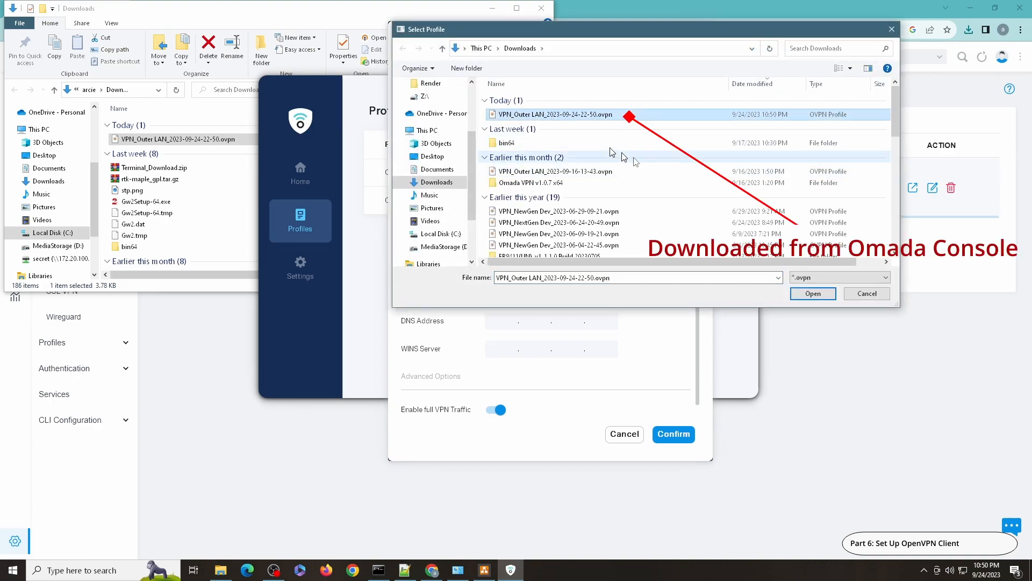
pyautogui.click(813, 292)
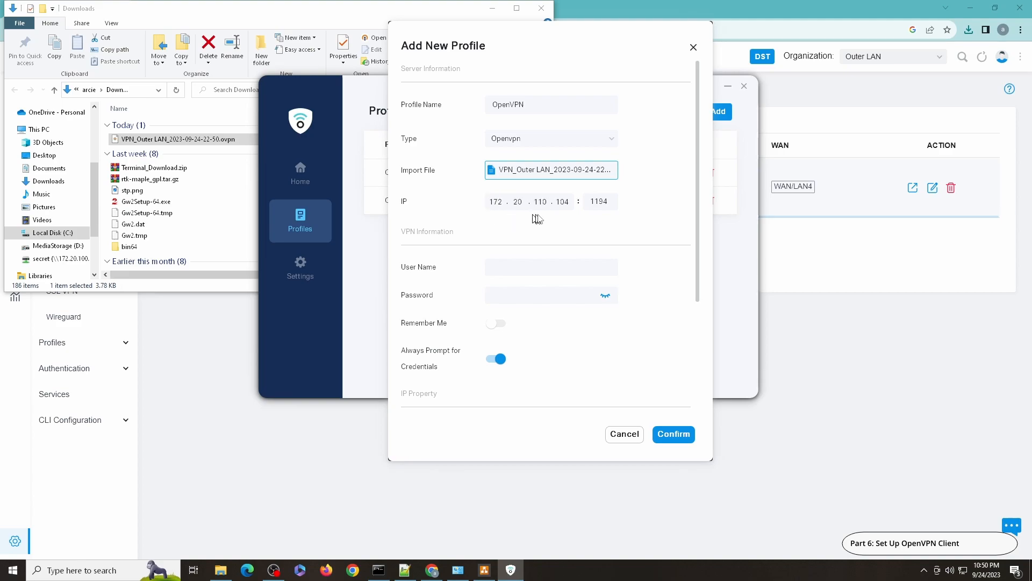
pyautogui.moveTo(525, 216)
pyautogui.write('ovpnuser1')
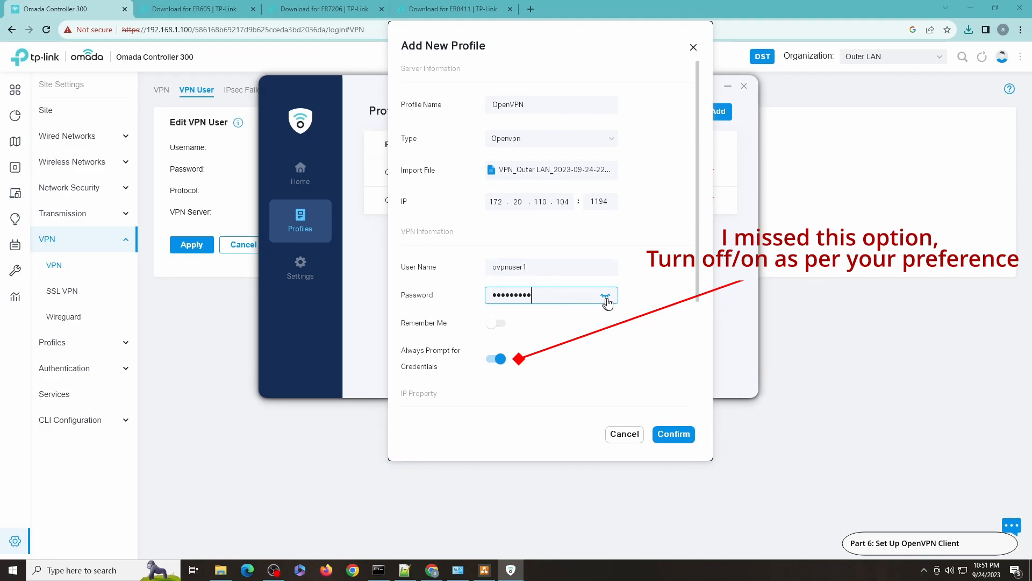
# Step: Enter the credentials and confirm, adding the OpenVPN profile to the list
pyautogui.click(604, 294)
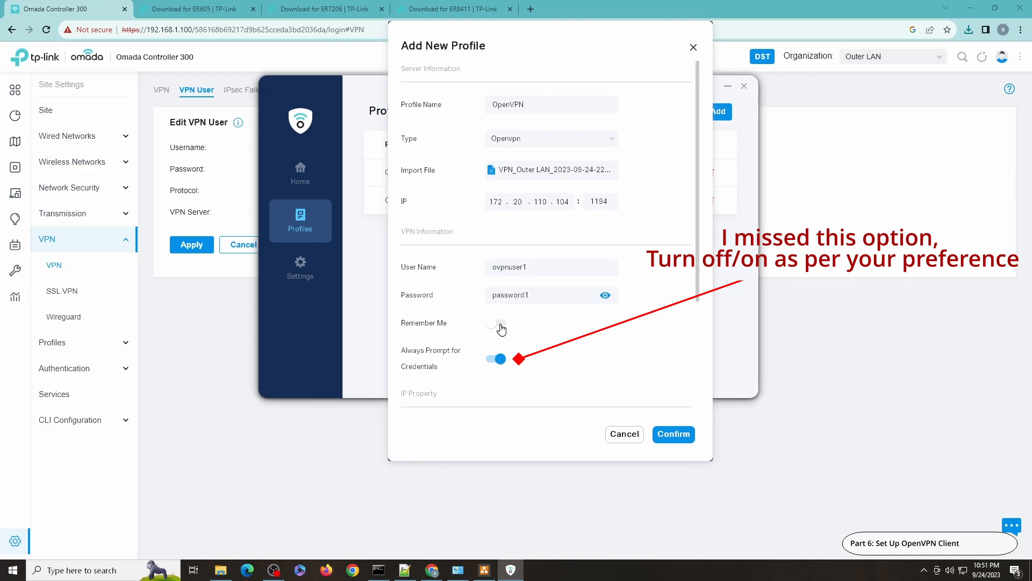
pyautogui.click(495, 323)
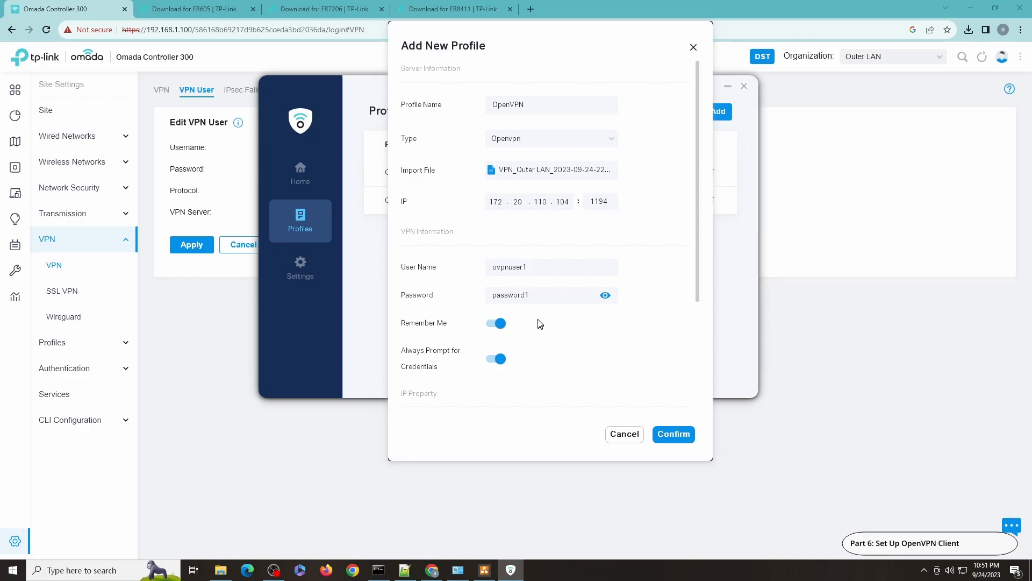
pyautogui.click(673, 434)
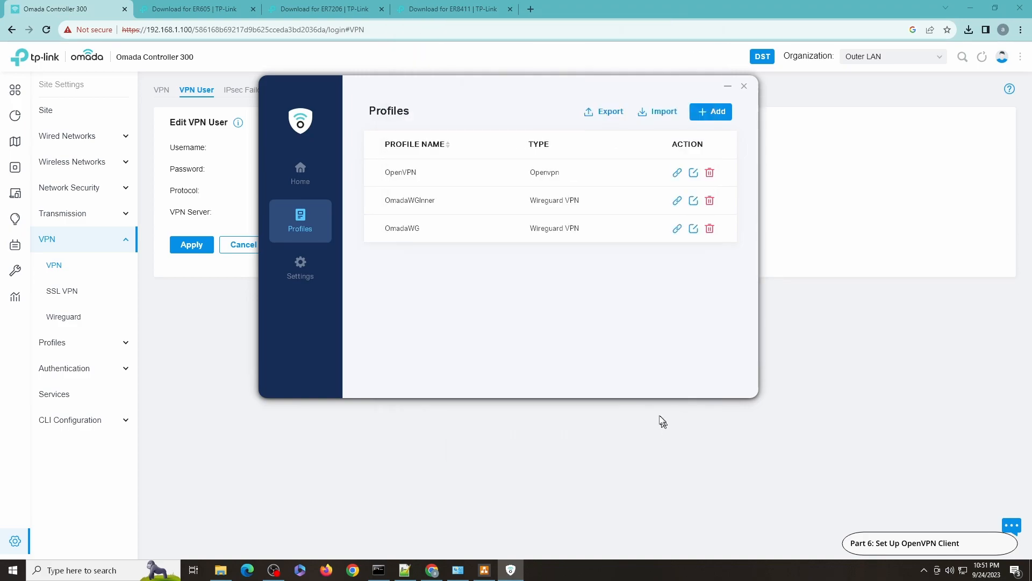
pyautogui.moveTo(434, 223)
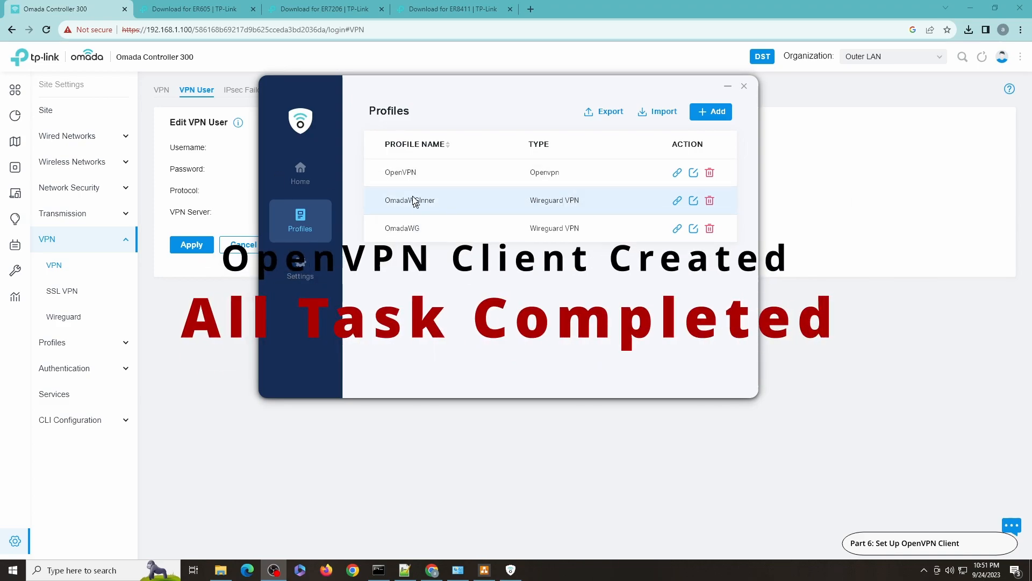
pyautogui.moveTo(562, 172)
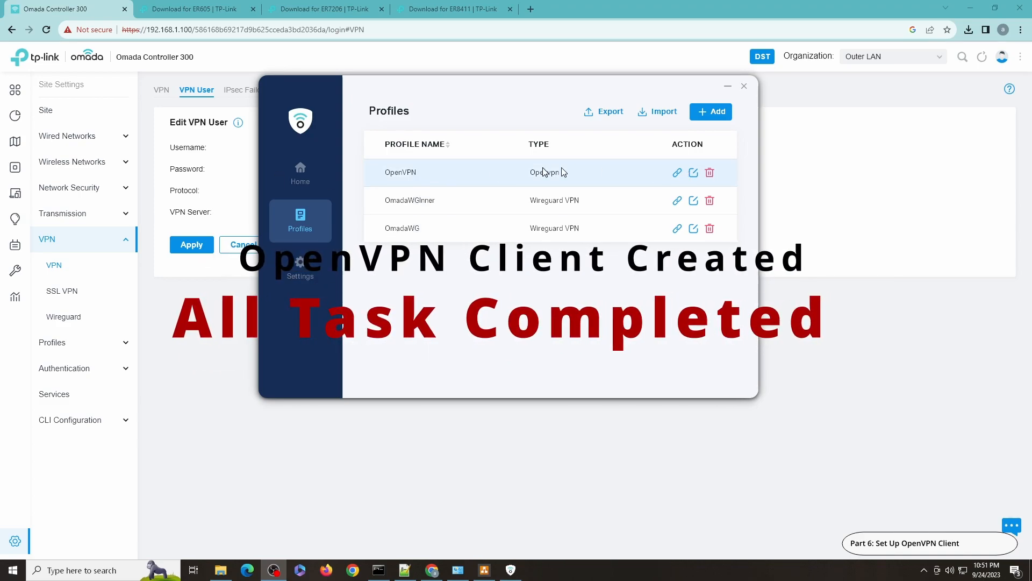
pyautogui.moveTo(559, 111)
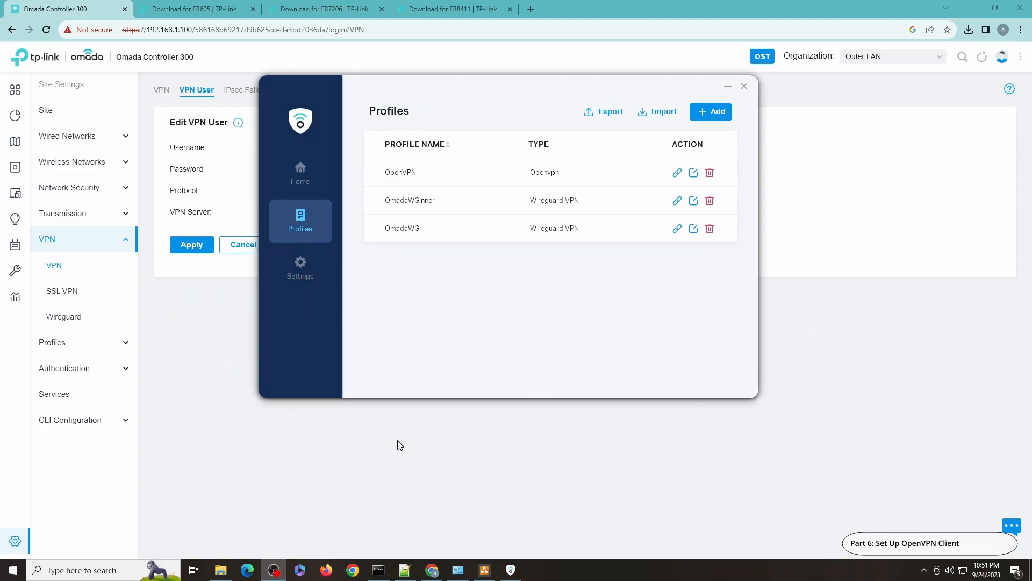
pyautogui.click(482, 570)
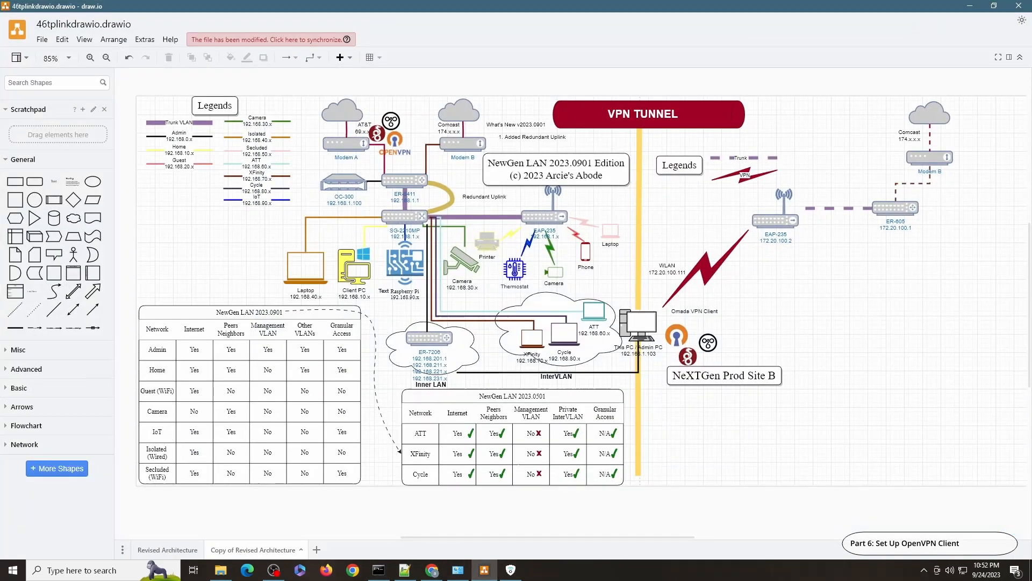
pyautogui.moveTo(506, 384)
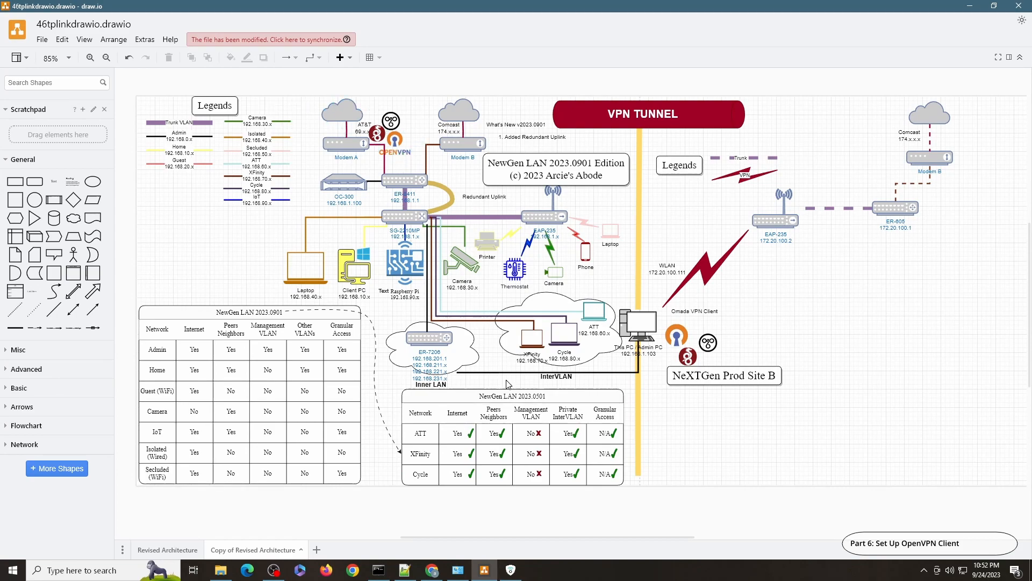
pyautogui.click(270, 39)
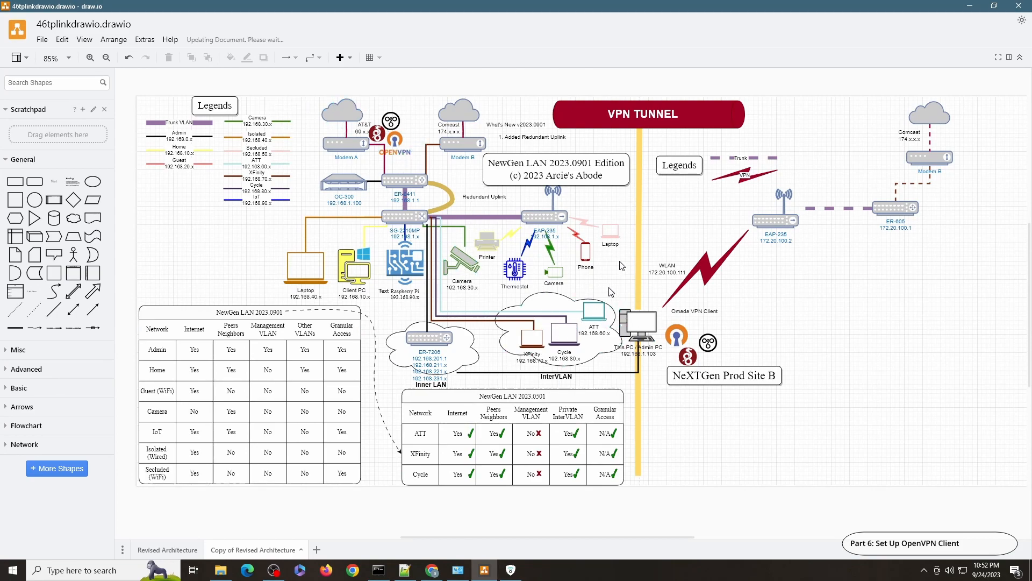
pyautogui.moveTo(649, 315)
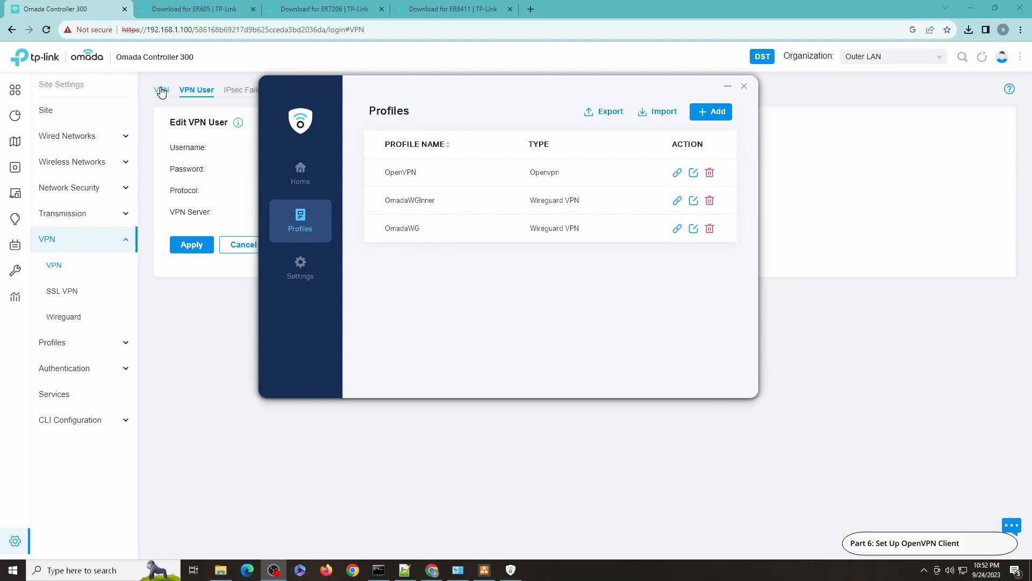
pyautogui.click(378, 570)
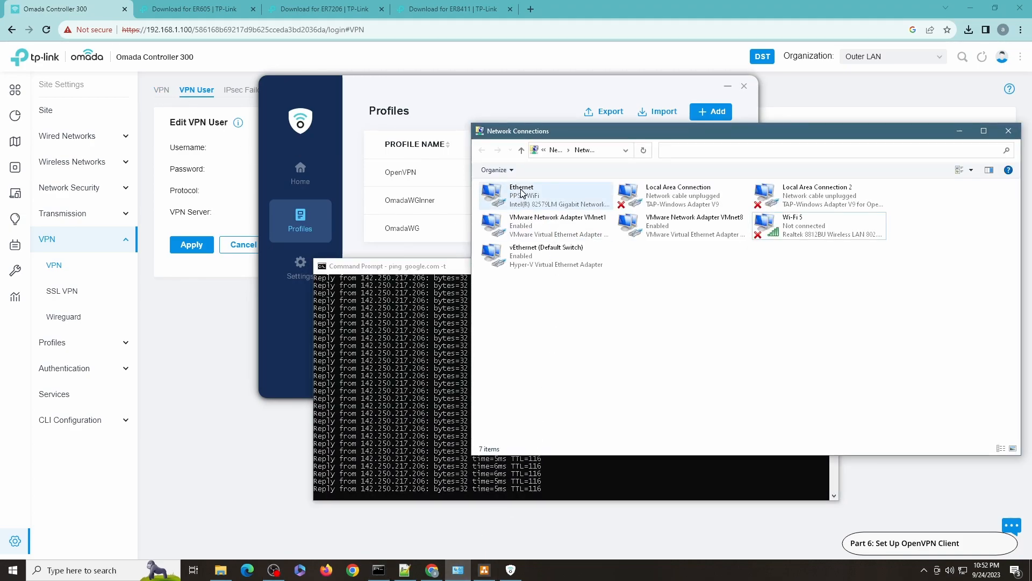
# Step: Disable the wired Ethernet adapter and connect the Wi-Fi 5 adapter to a wireless network
pyautogui.click(546, 194)
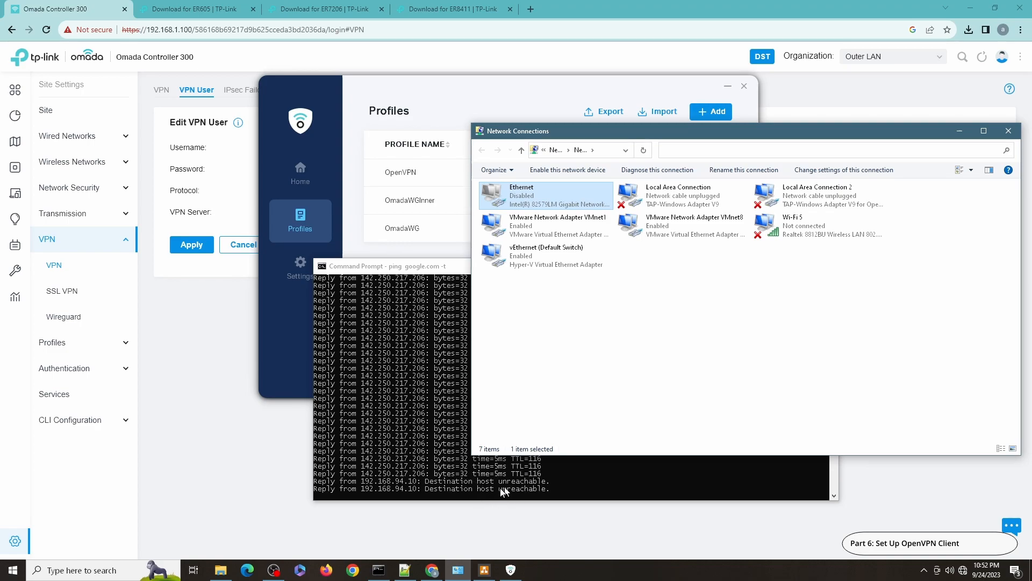
pyautogui.rightClick(809, 226)
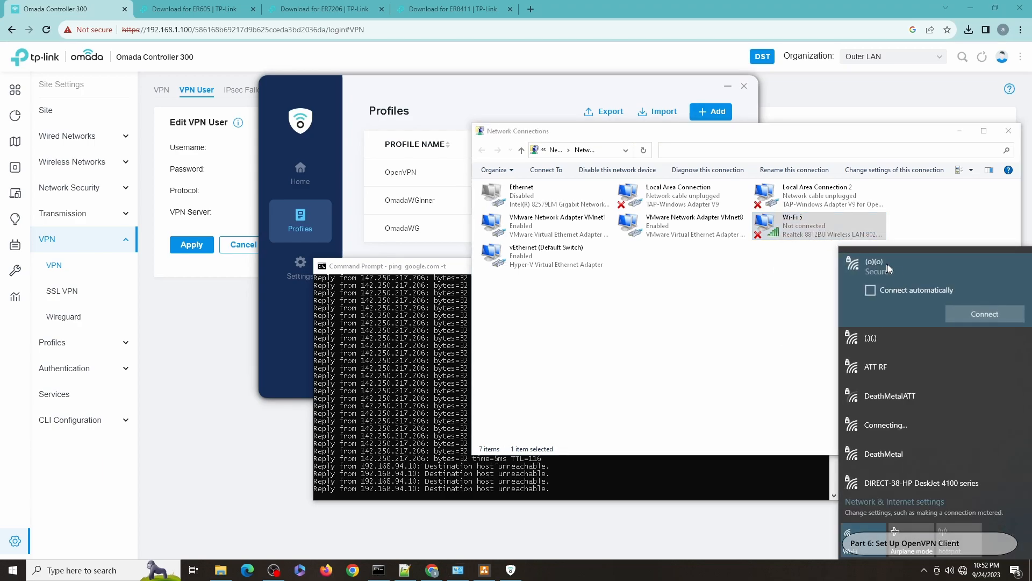
pyautogui.click(984, 313)
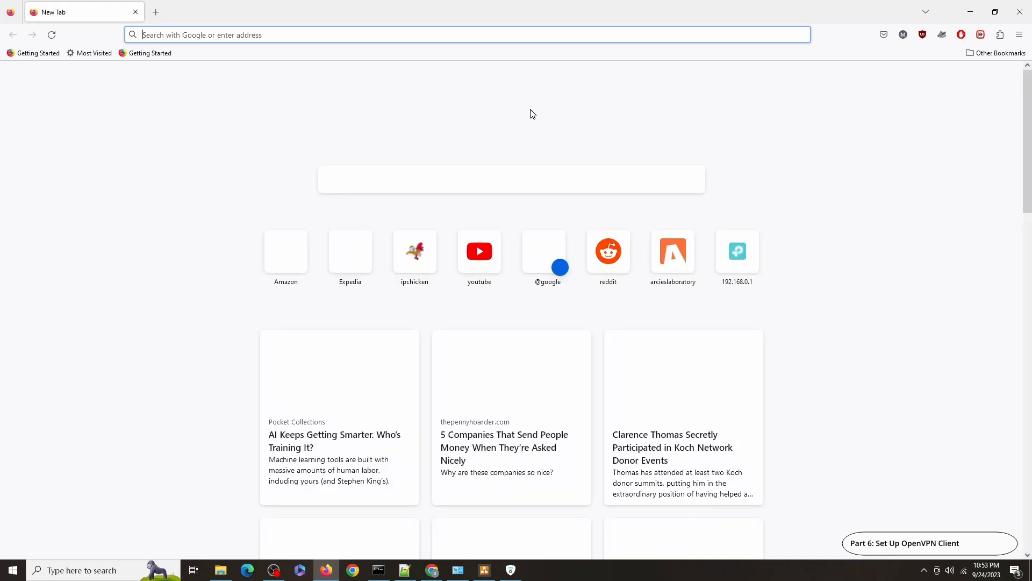
# Step: Load the ipchicken IP check site from Firefox's new tab shortcut
pyautogui.click(414, 251)
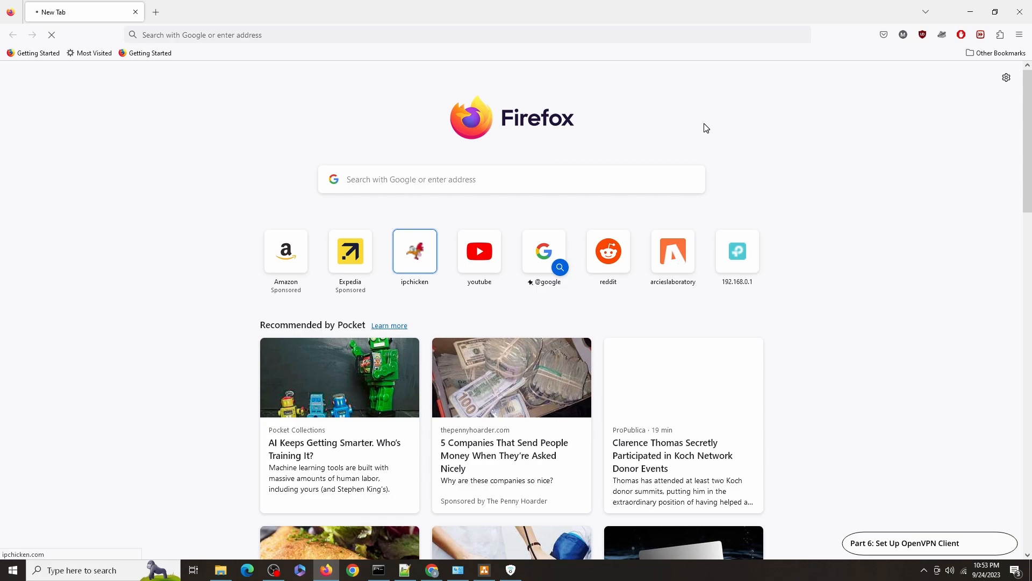
pyautogui.click(414, 251)
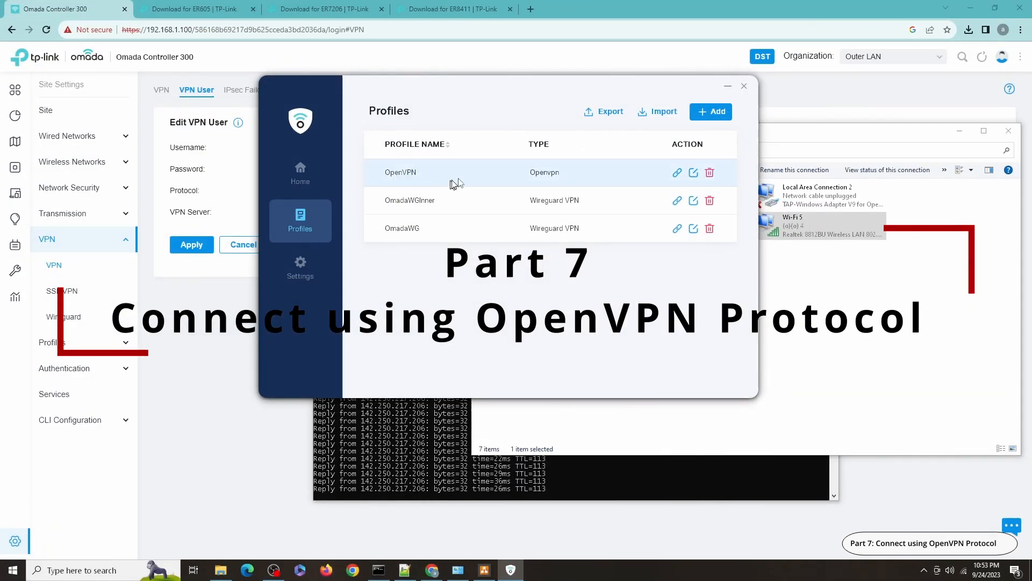
pyautogui.moveTo(656, 178)
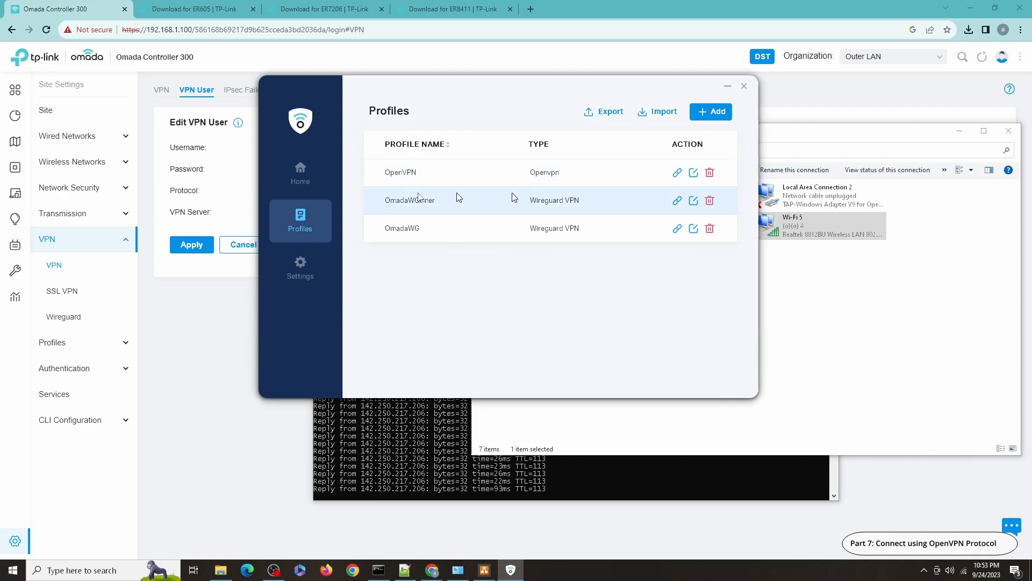
pyautogui.moveTo(212, 136)
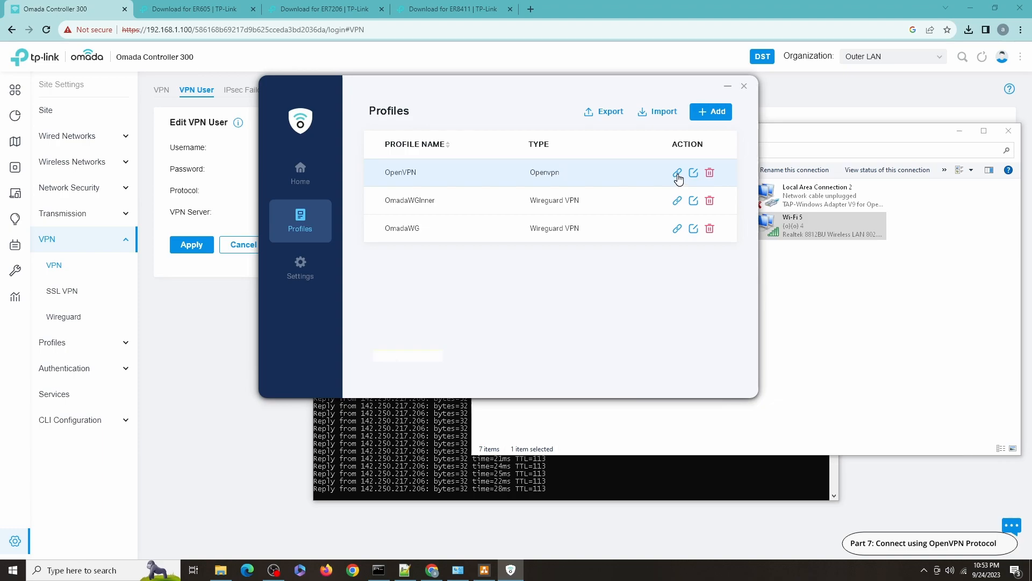
# Step: Connect the Omada VPN client using the OpenVPN profile's connect icon
pyautogui.click(678, 172)
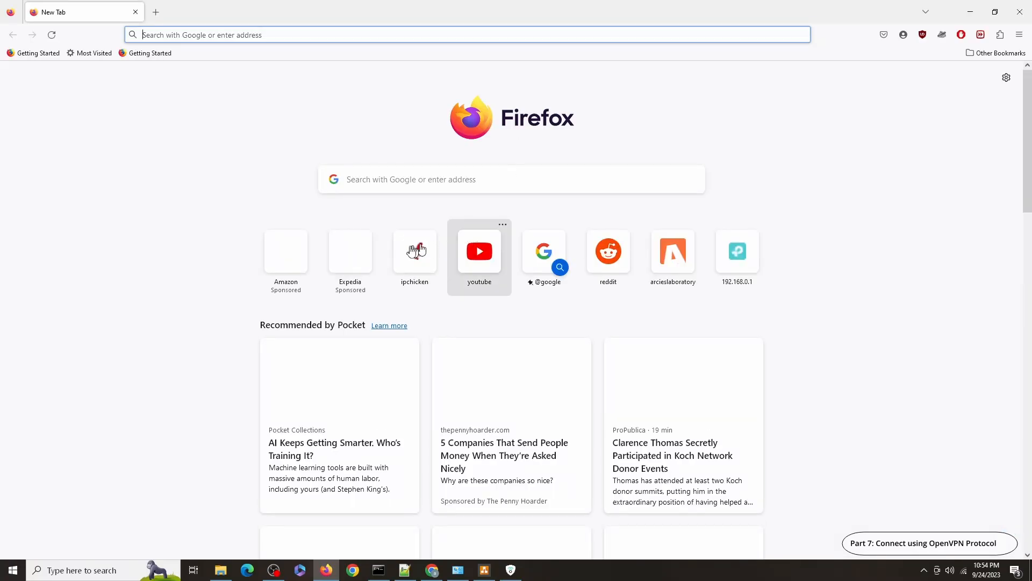
pyautogui.moveTo(414, 251)
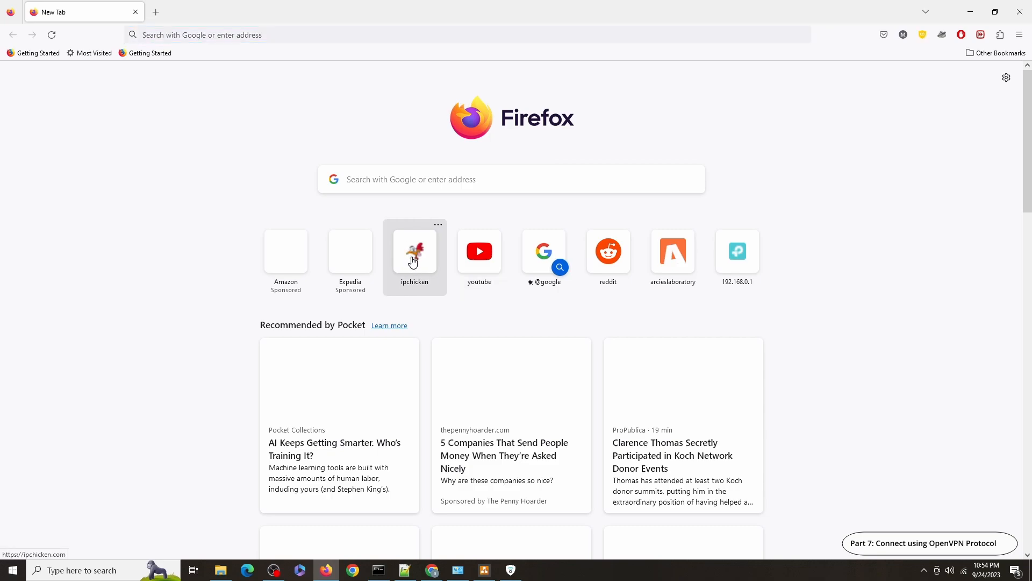
# Step: Reload the ipchicken IP check to verify the address after connecting
pyautogui.click(414, 250)
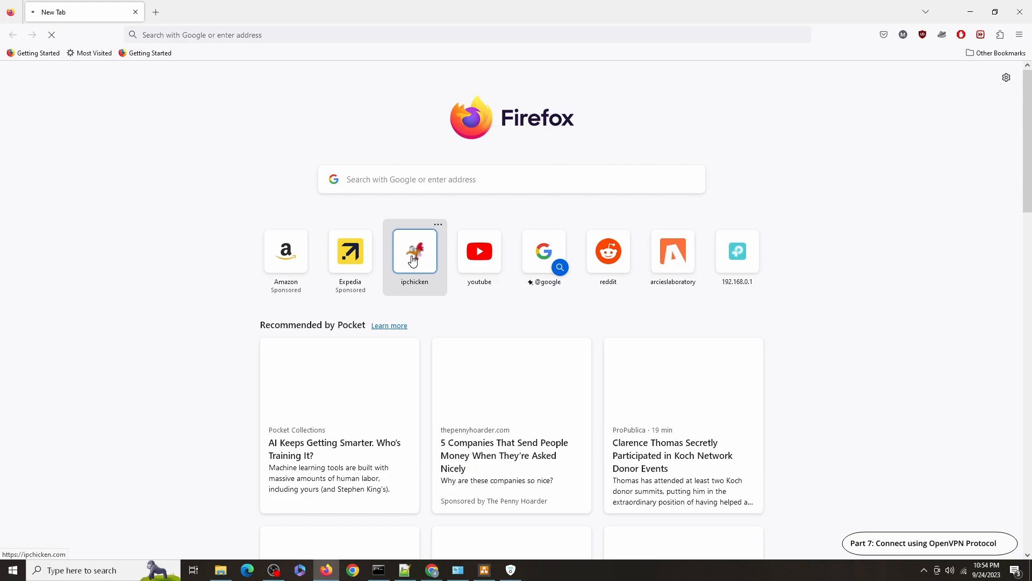
pyautogui.click(414, 251)
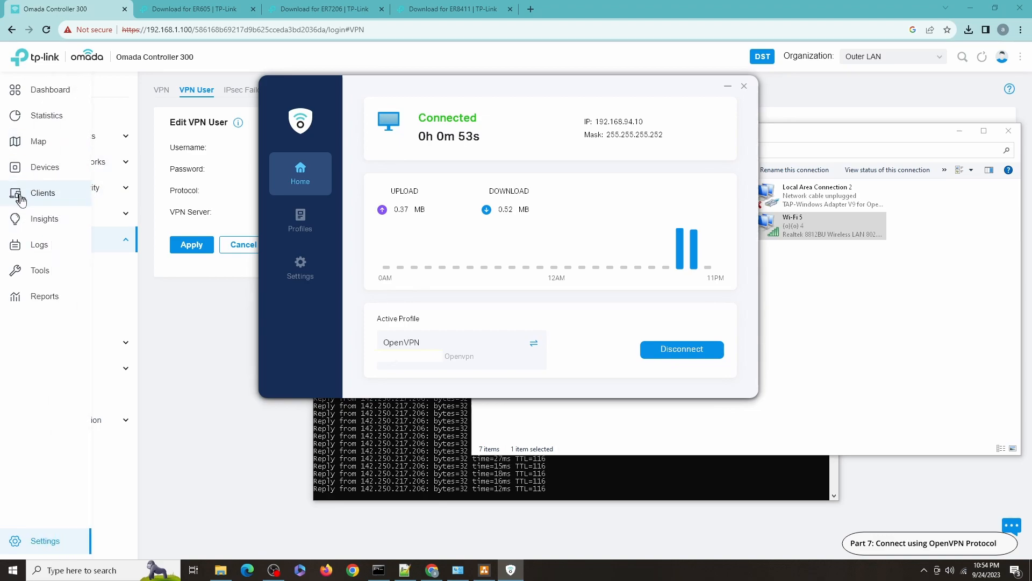
# Step: View Insights > VPN Status OpenVPN/PPTP/L2TP sessions showing ovpnuser1 at 192.168.94.10
pyautogui.click(44, 218)
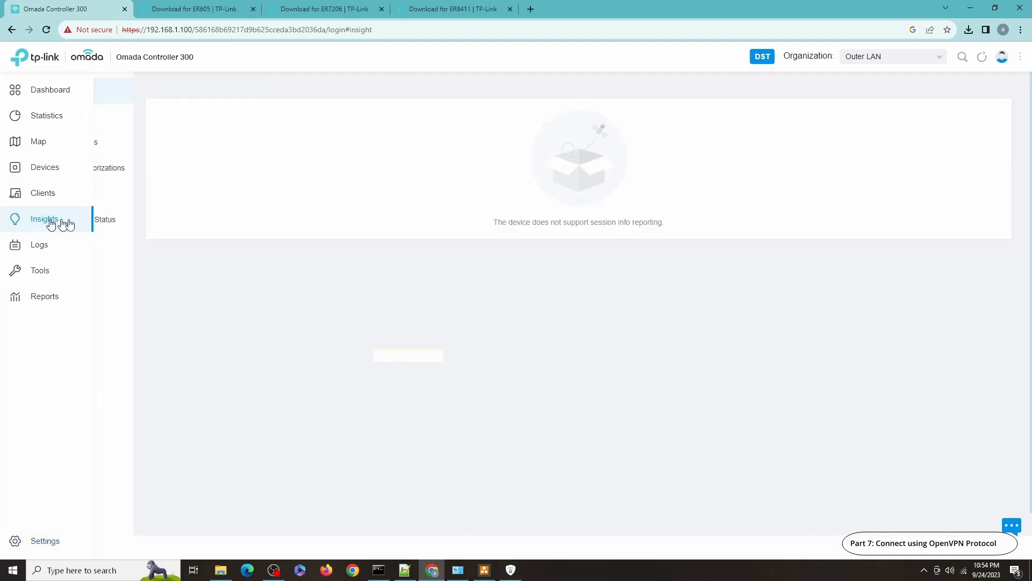
pyautogui.click(44, 219)
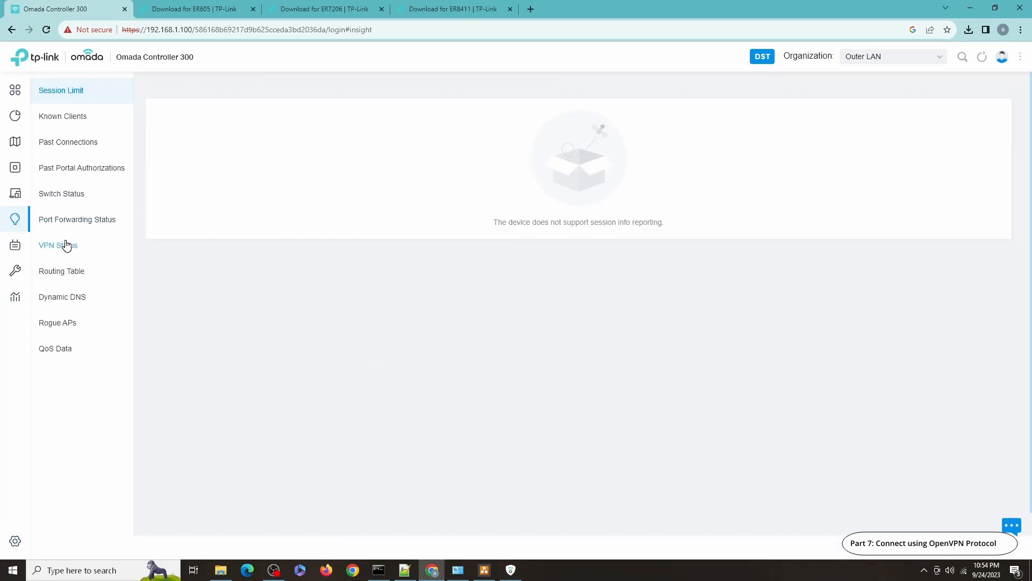
pyautogui.click(59, 246)
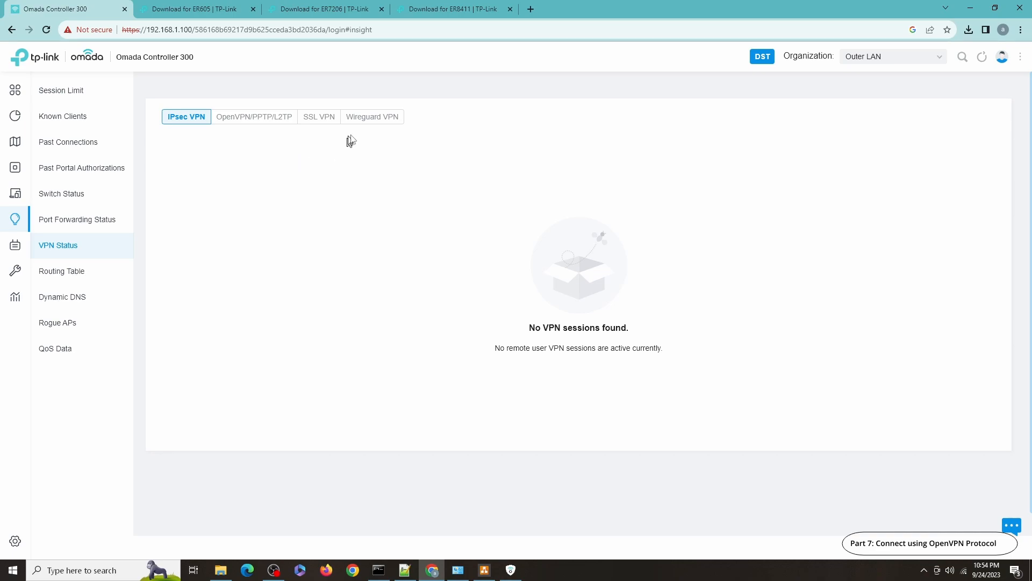
pyautogui.moveTo(254, 116)
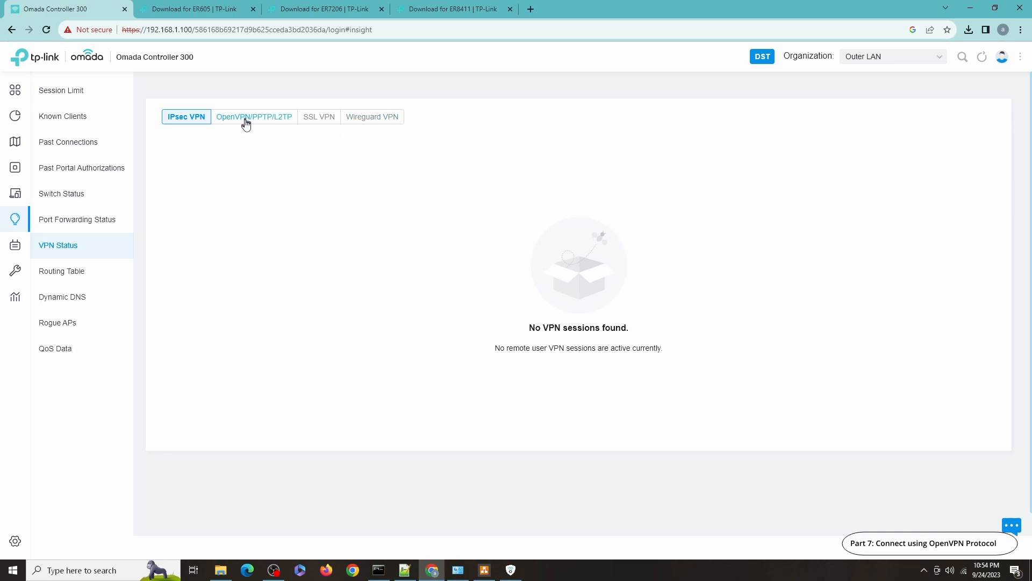
pyautogui.click(253, 116)
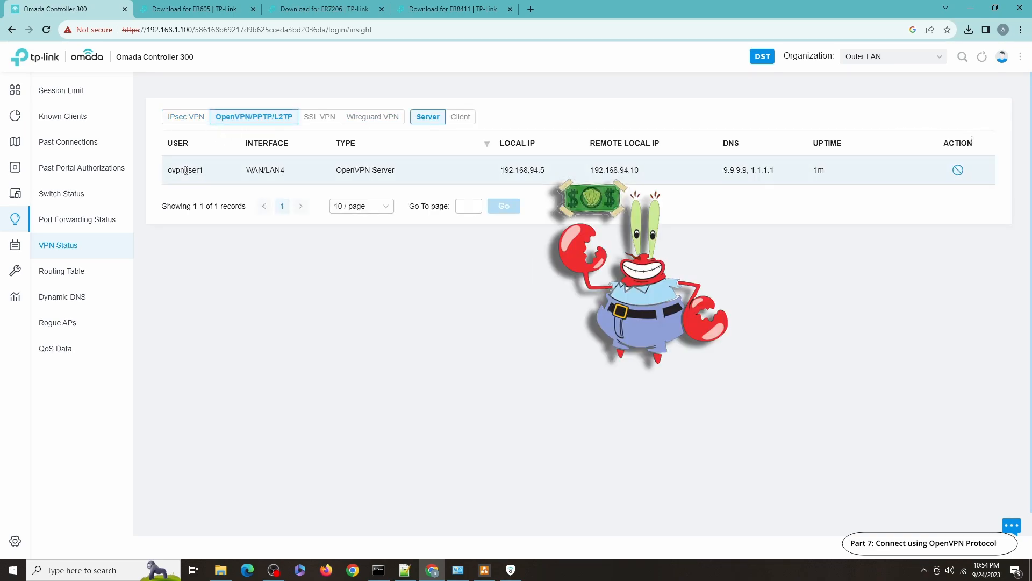
pyautogui.moveTo(251, 172)
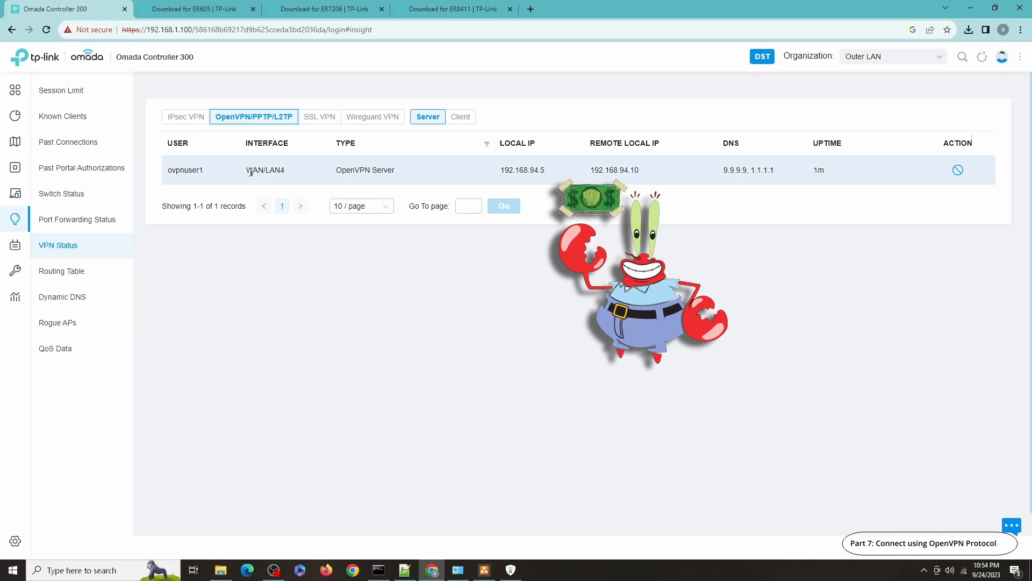
pyautogui.moveTo(803, 174)
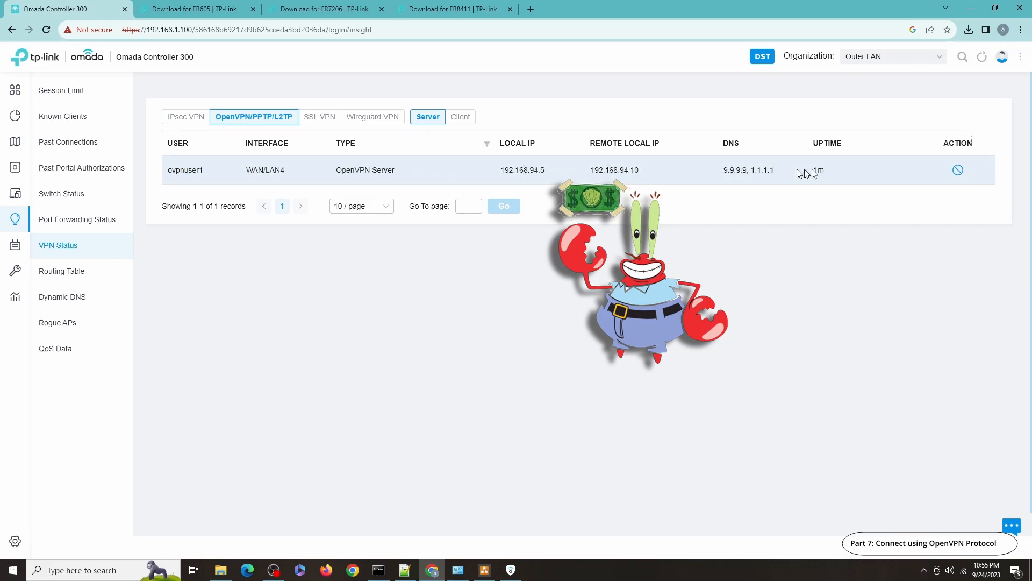
pyautogui.click(403, 570)
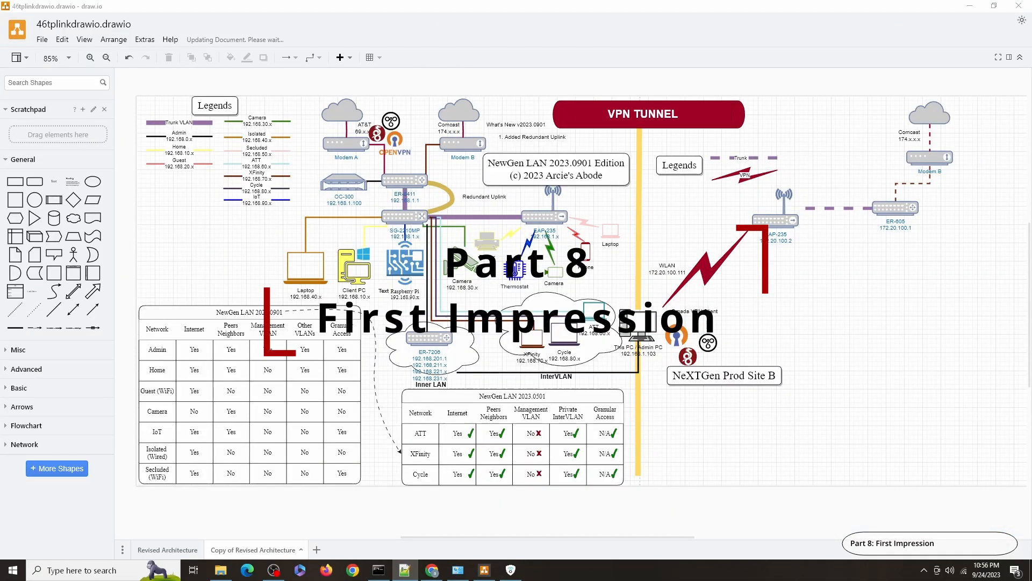